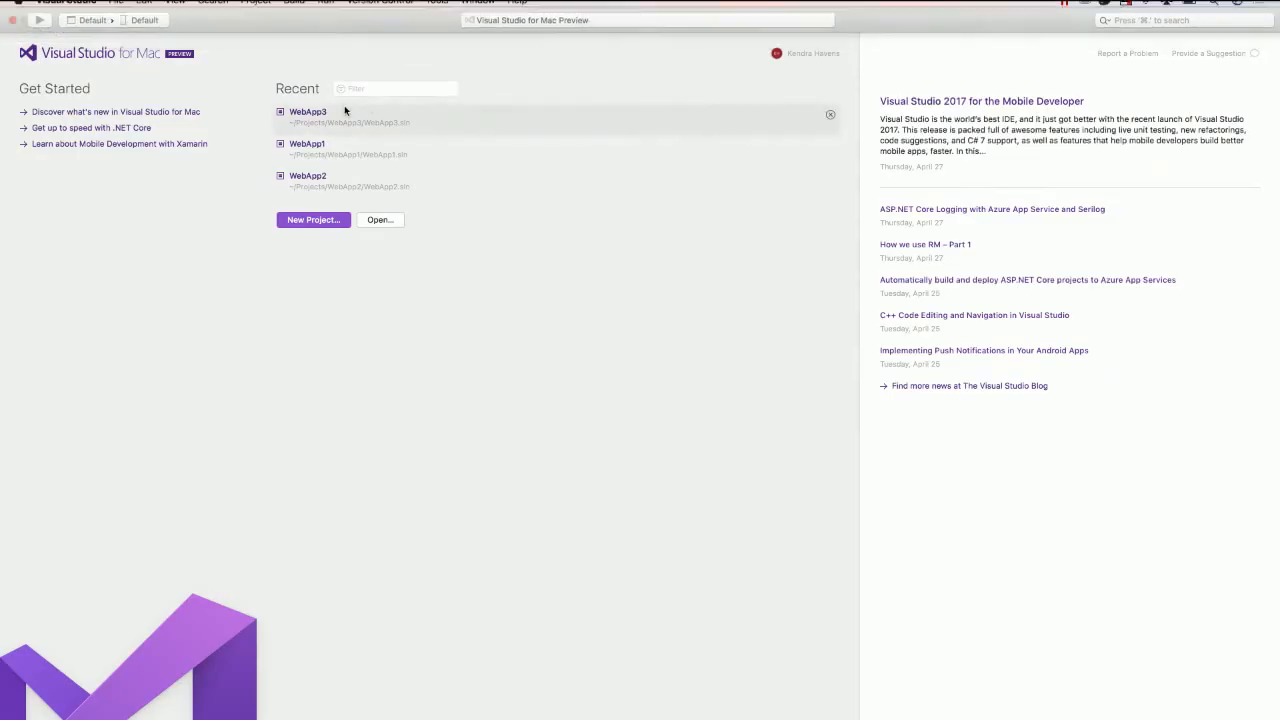
Pick the .NET Core ASP.NET Core Web App template, name it WebApp4, and keep git enabled
left_click(313, 219)
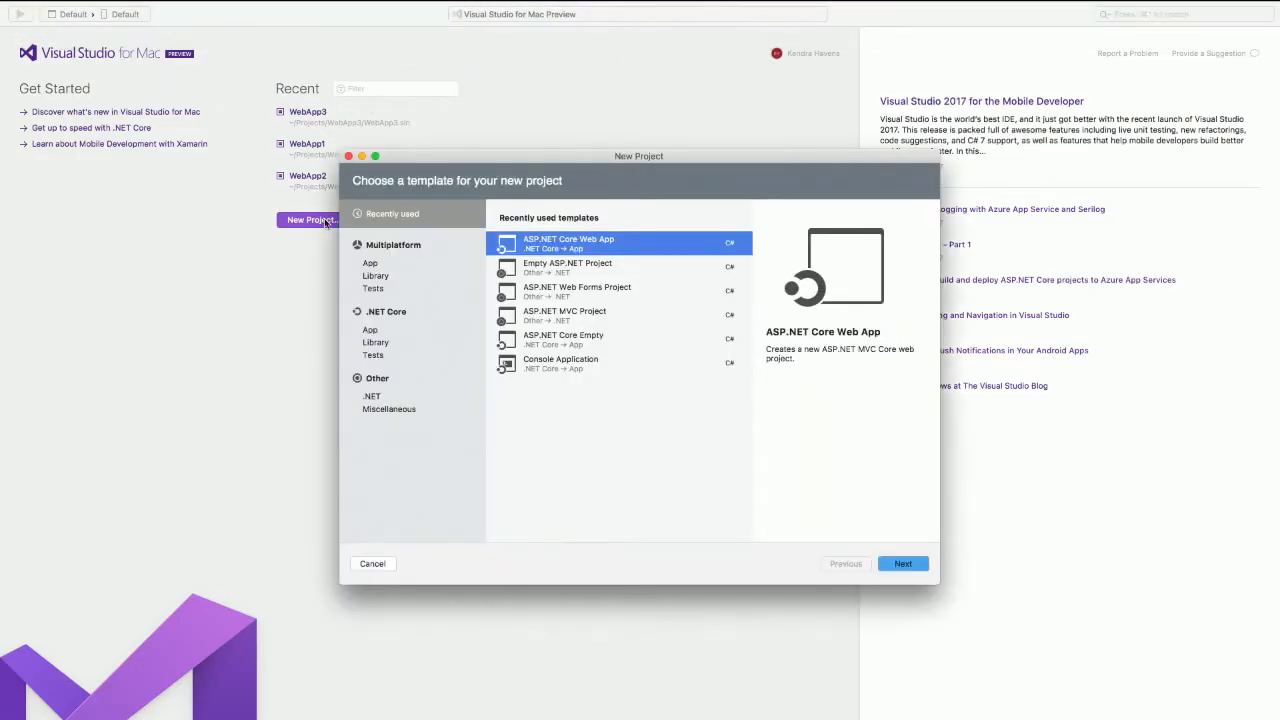
left_click(370, 330)
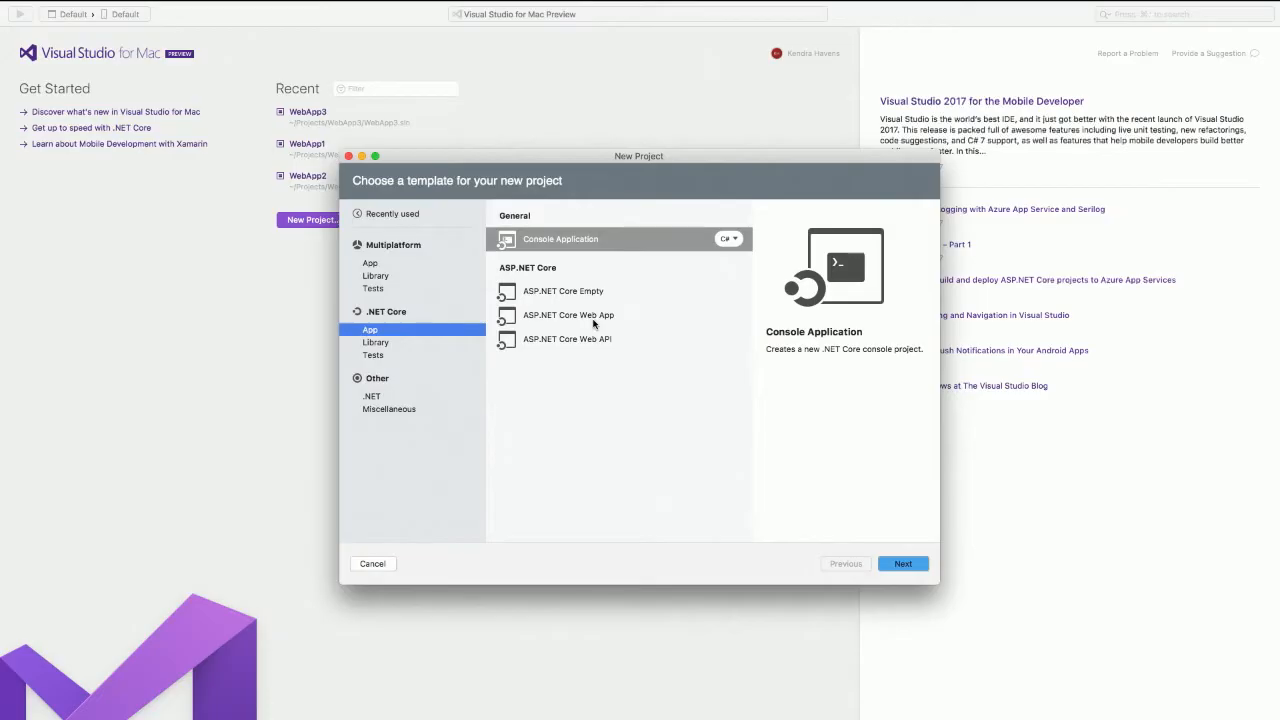
left_click(568, 315)
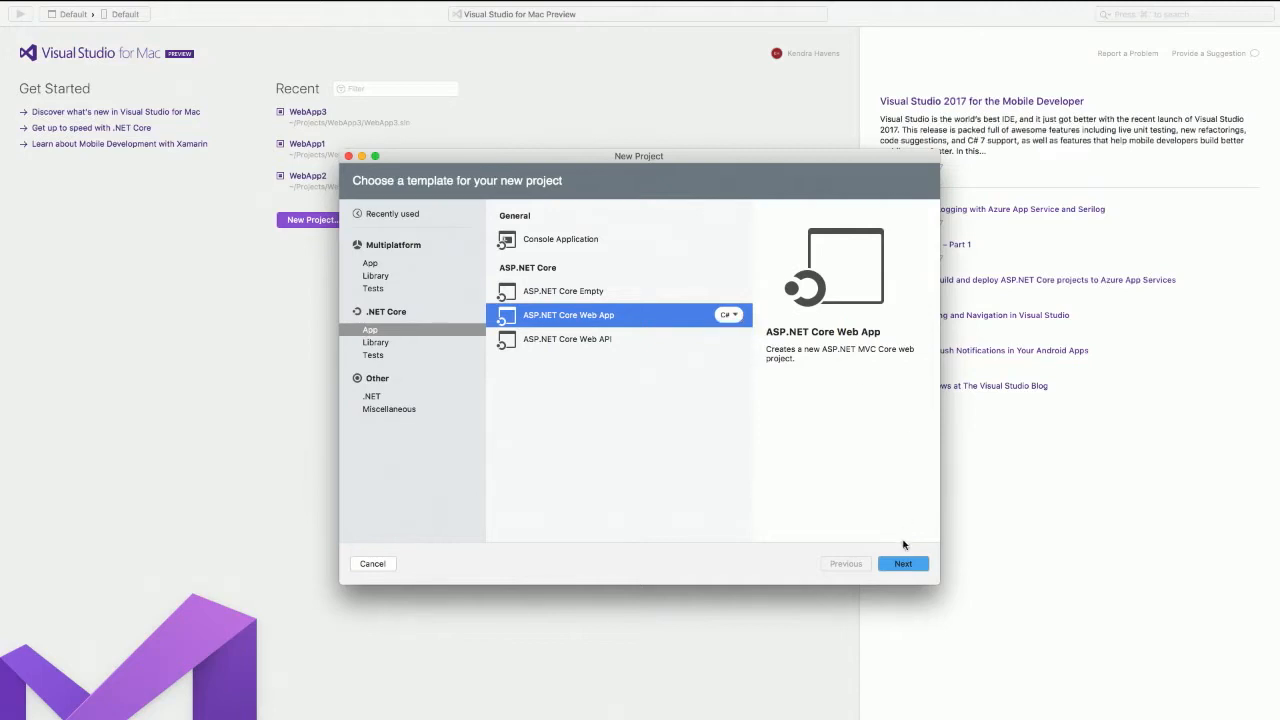
left_click(901, 563)
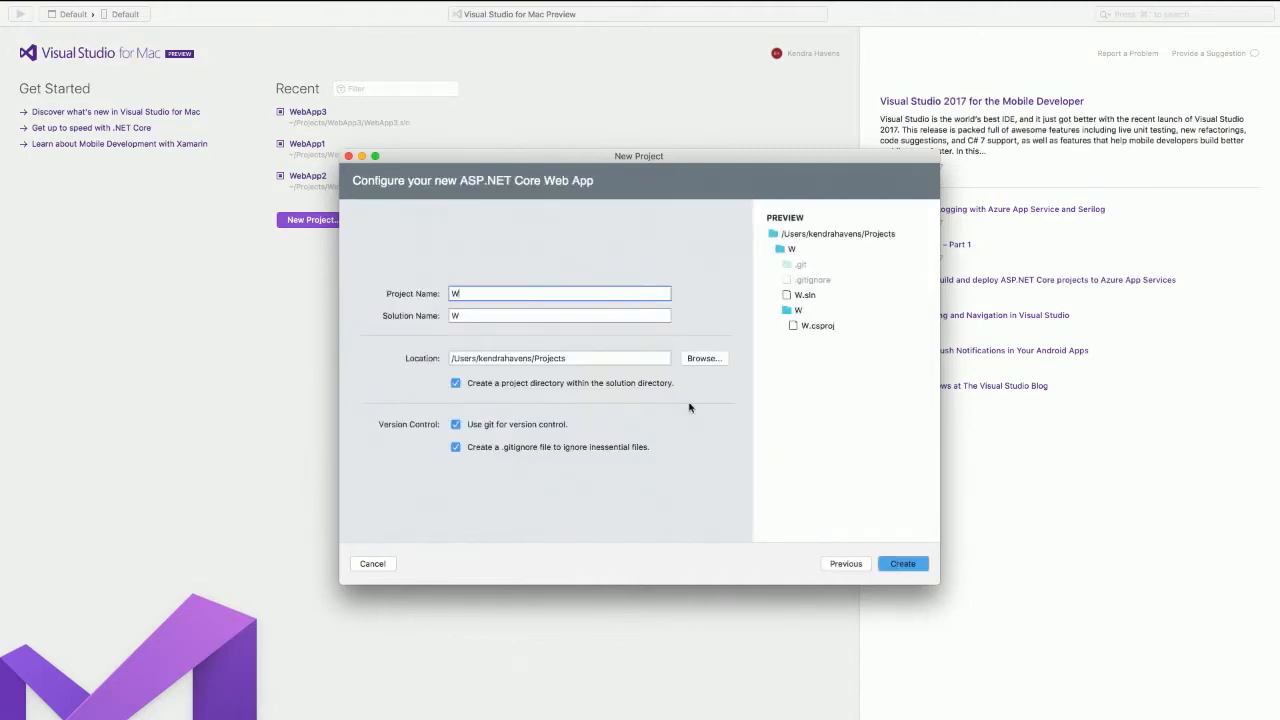
type("ebApp4")
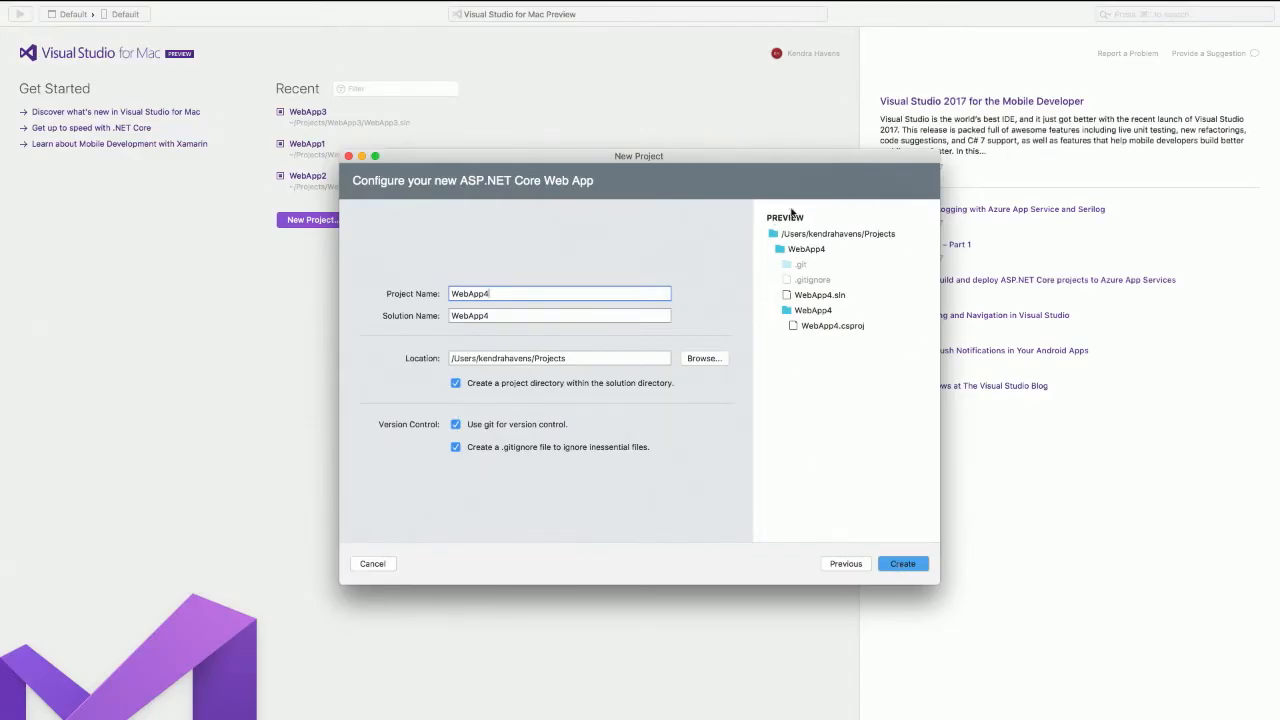
mouse_move(867, 294)
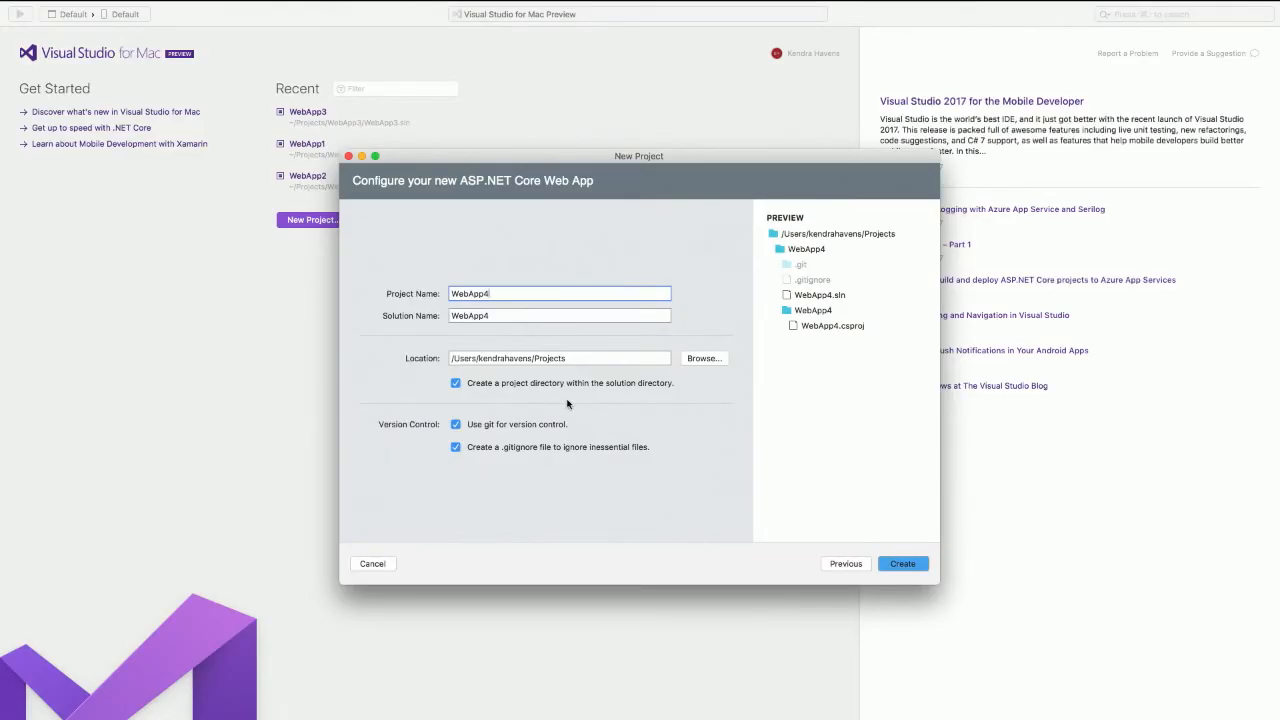
left_click(455, 424)
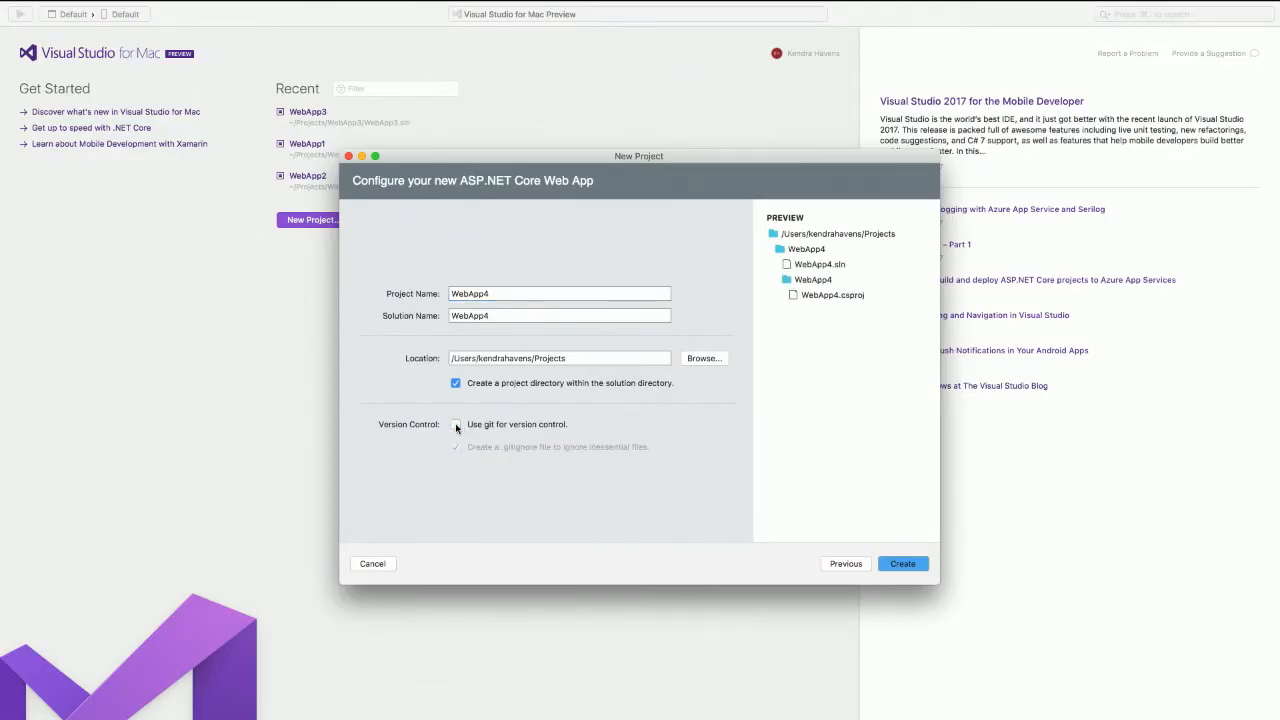
left_click(456, 424)
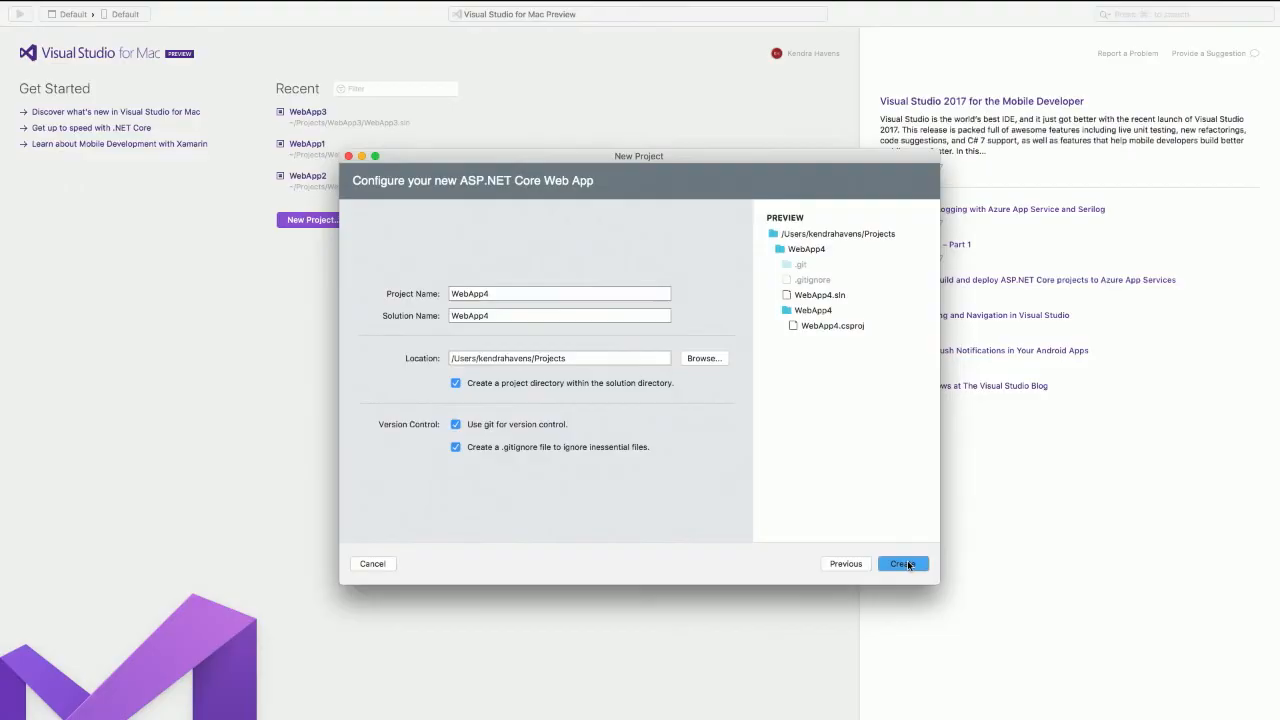
Create WebApp4, open wwwroot/css/site.css, and expand the Views > Home folder
left_click(902, 563)
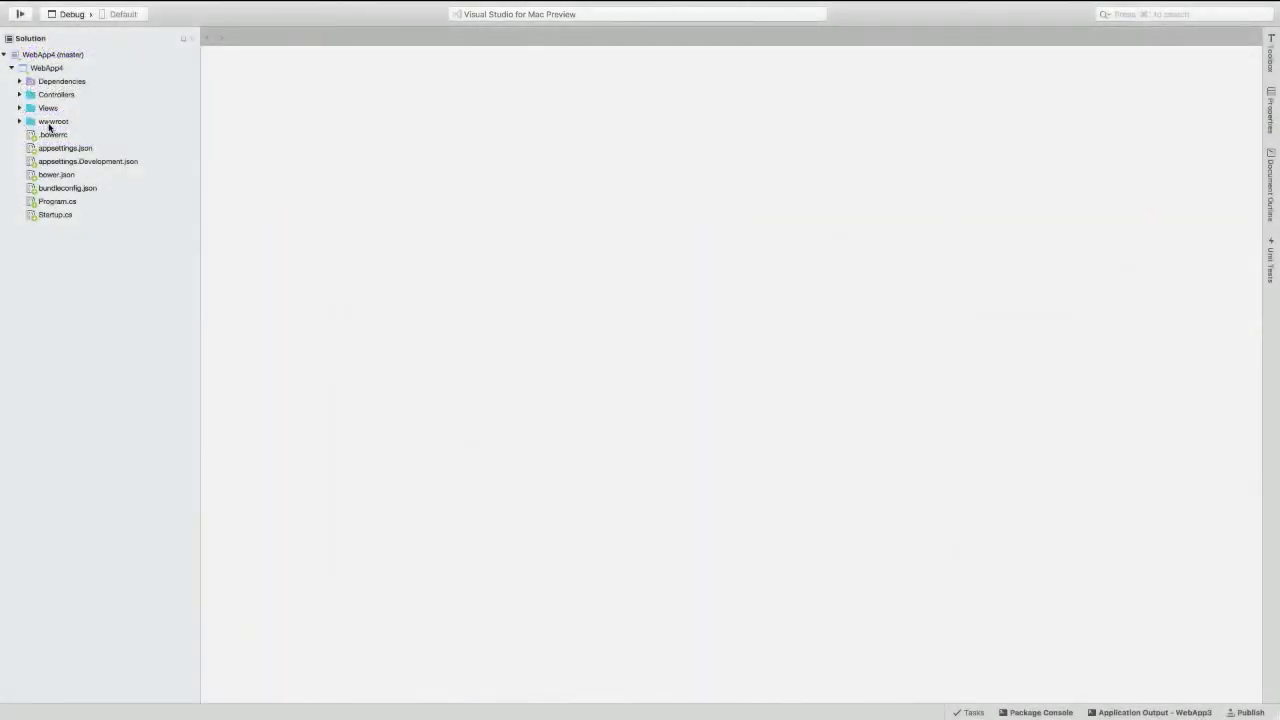
left_click(19, 121)
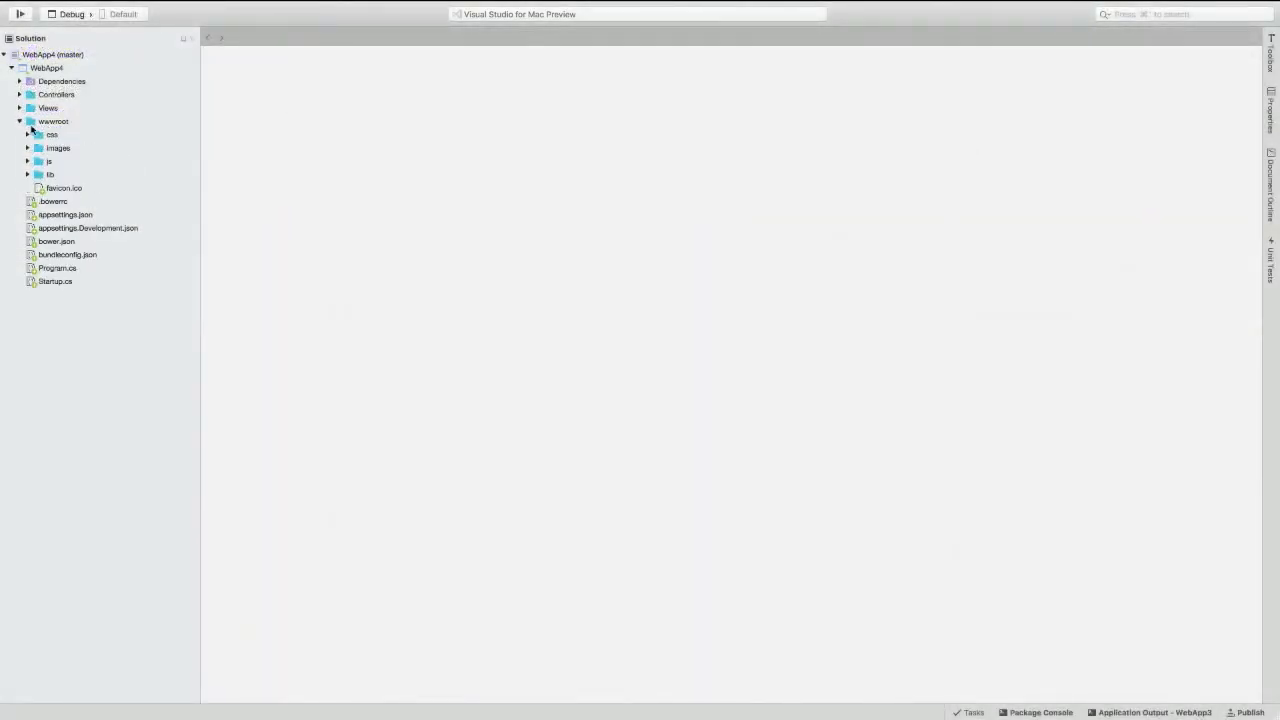
left_click(52, 134)
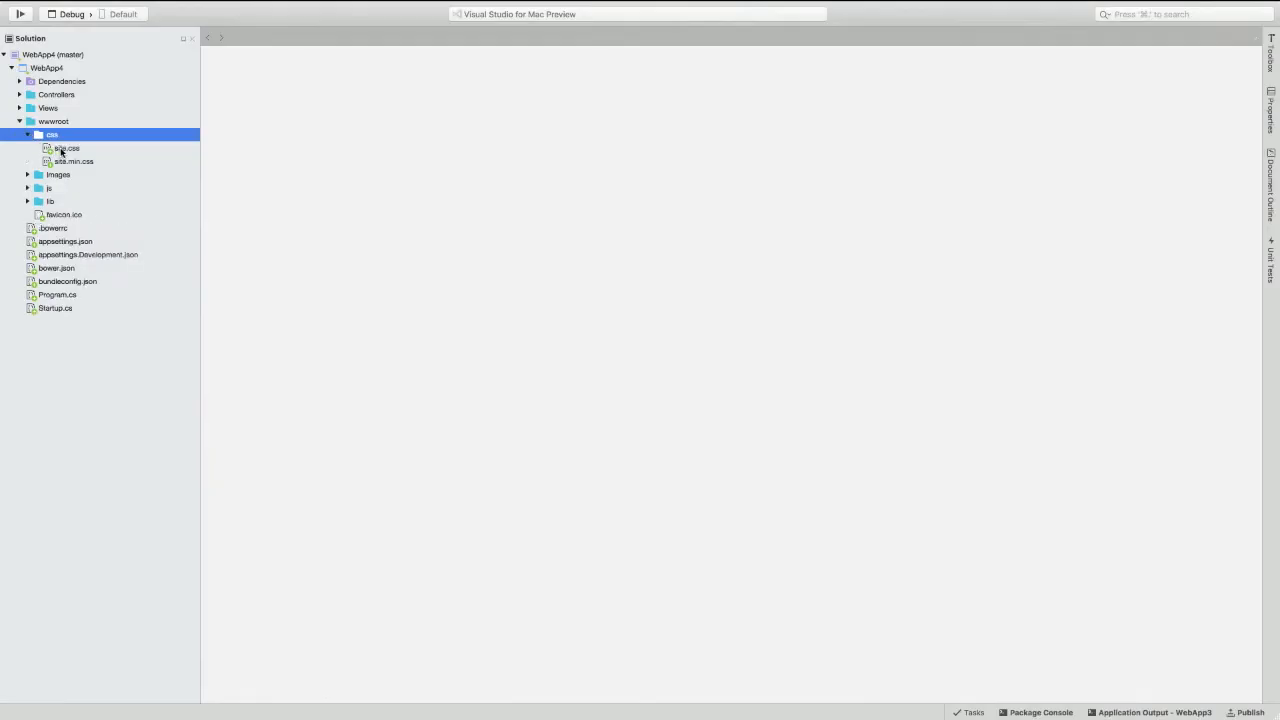
double_click(66, 148)
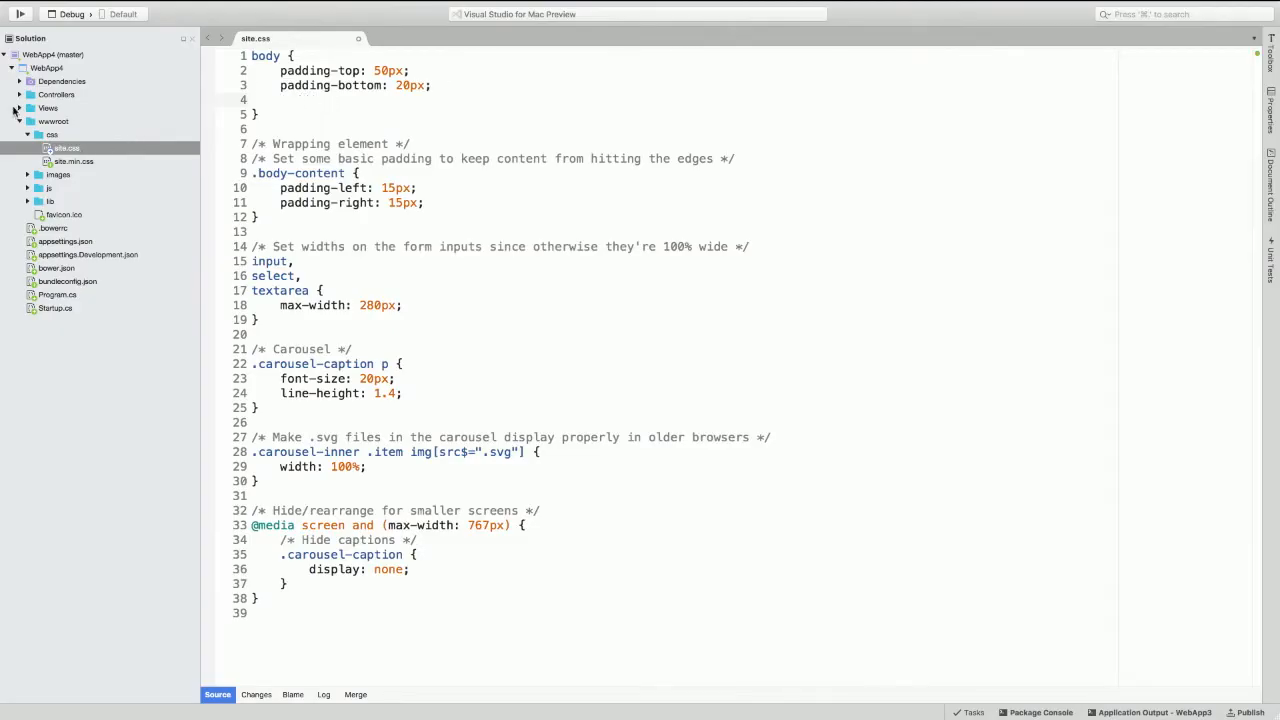
left_click(28, 107)
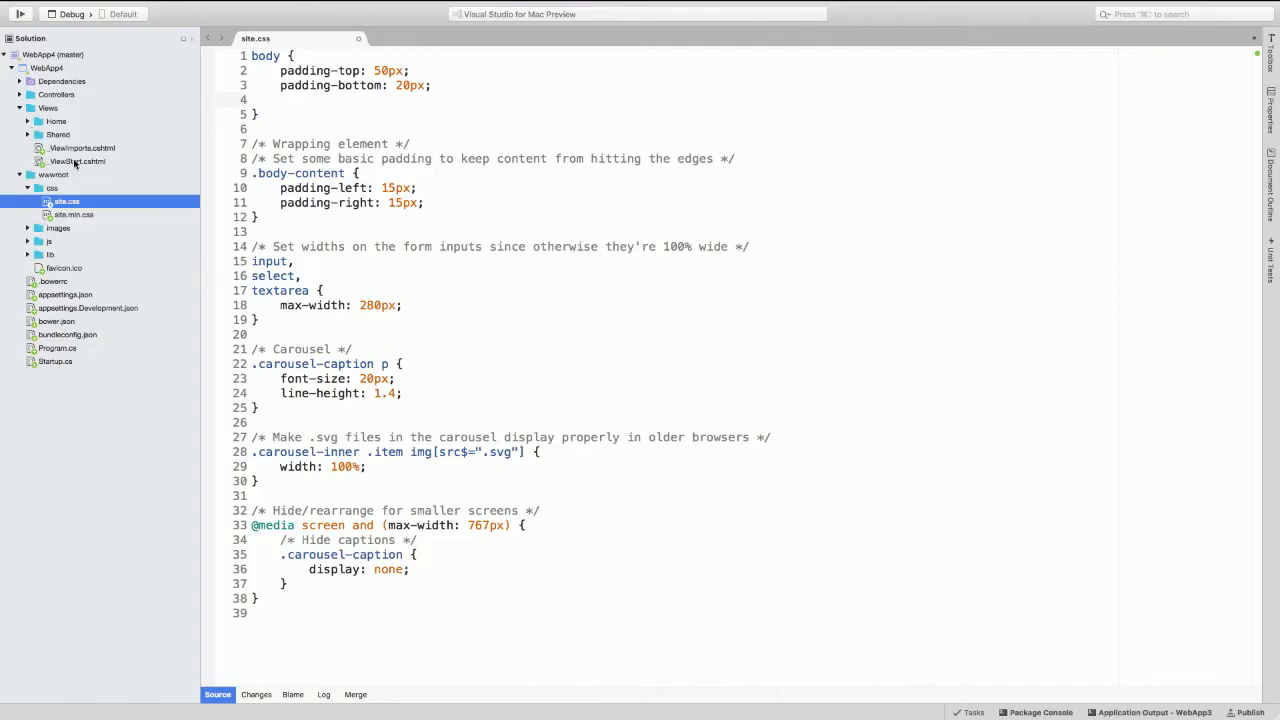
left_click(28, 121)
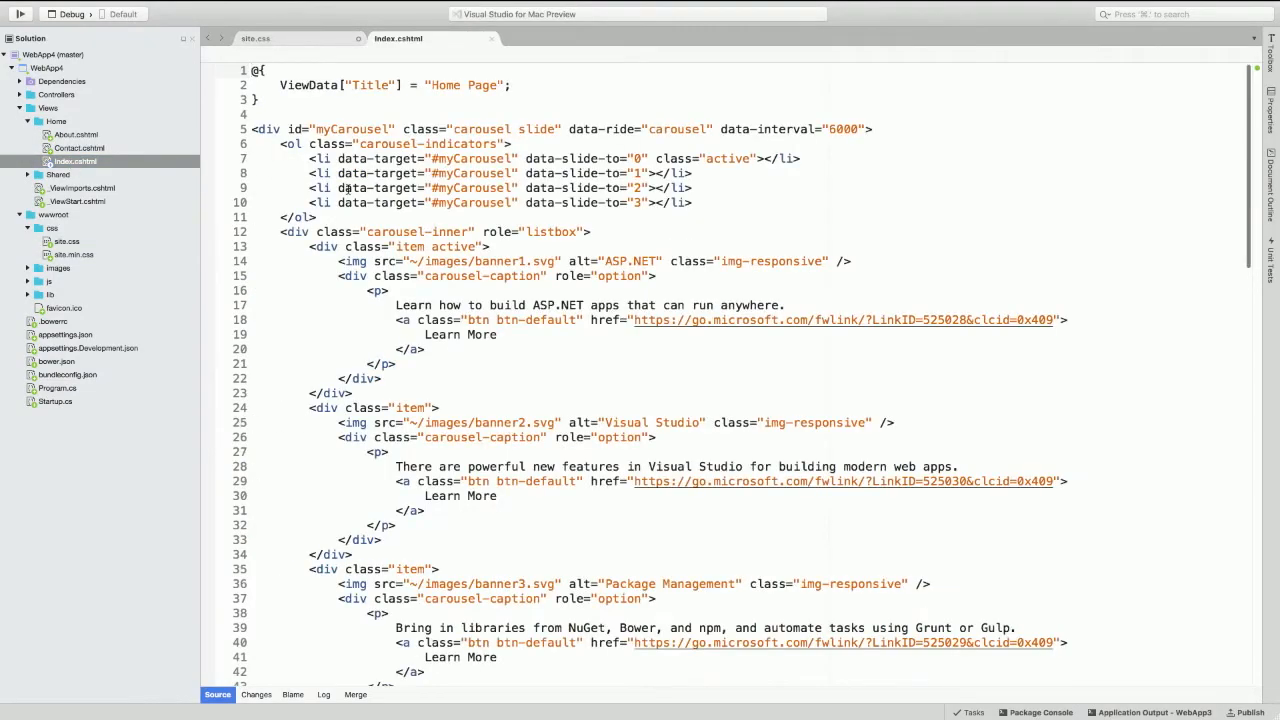
Add align="center" to the myCarousel div via IntelliSense, then select and delete it
scroll("down", 3)
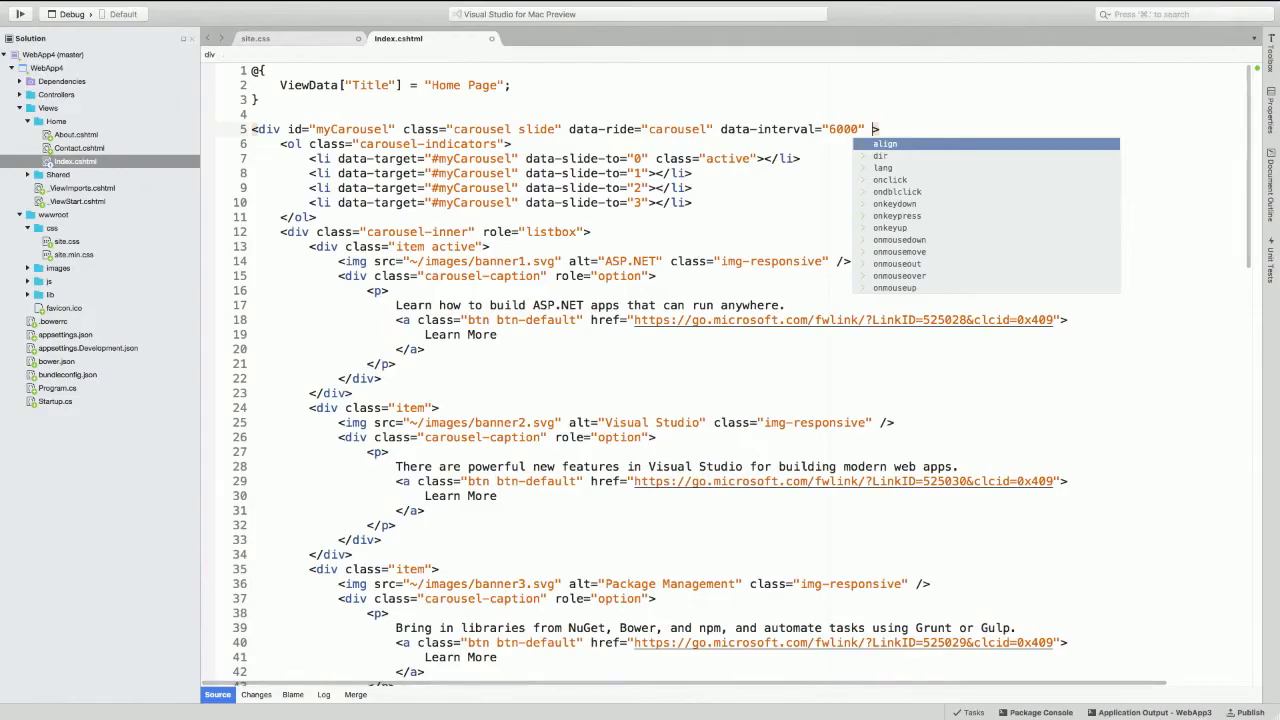
key("Down")
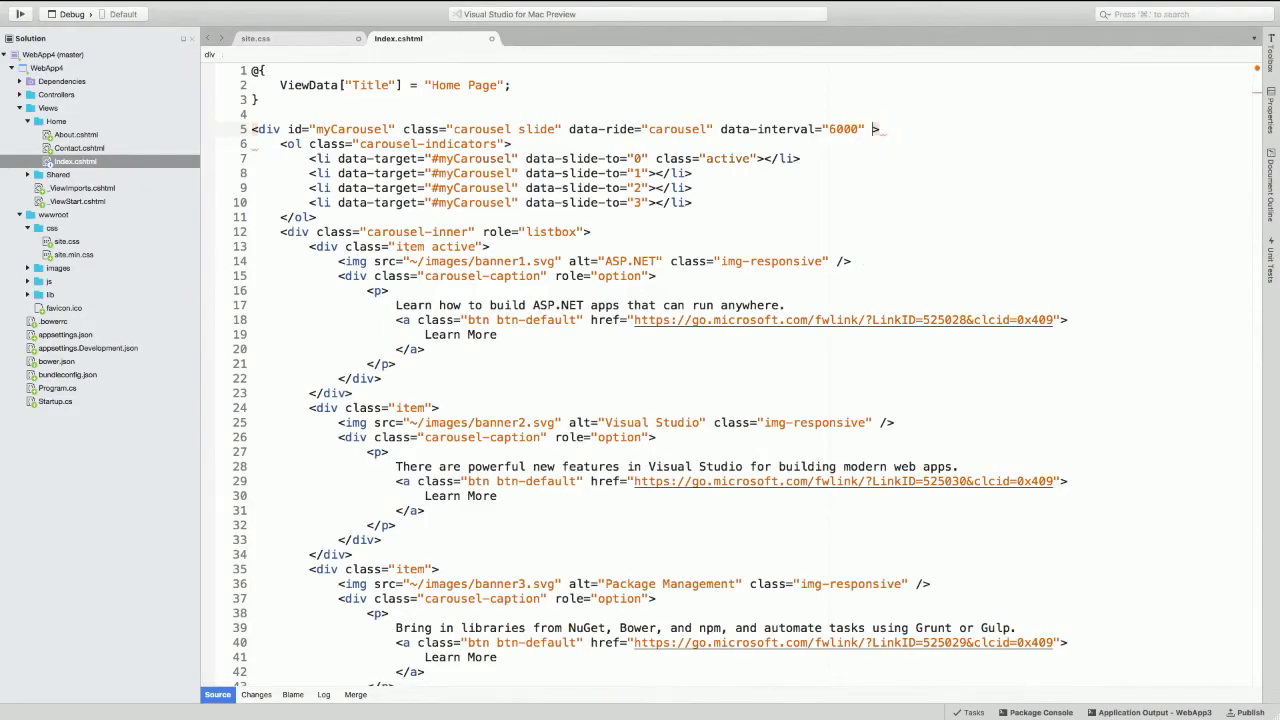
type("align=")
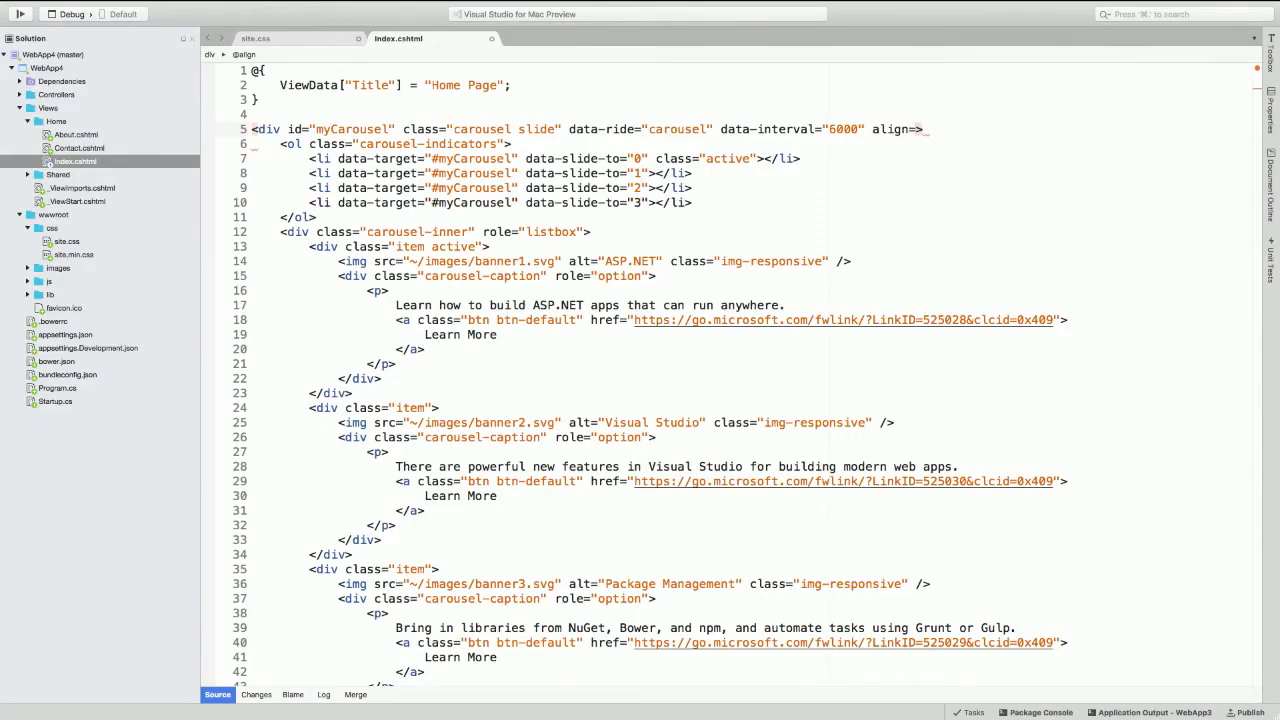
type("\"\"")
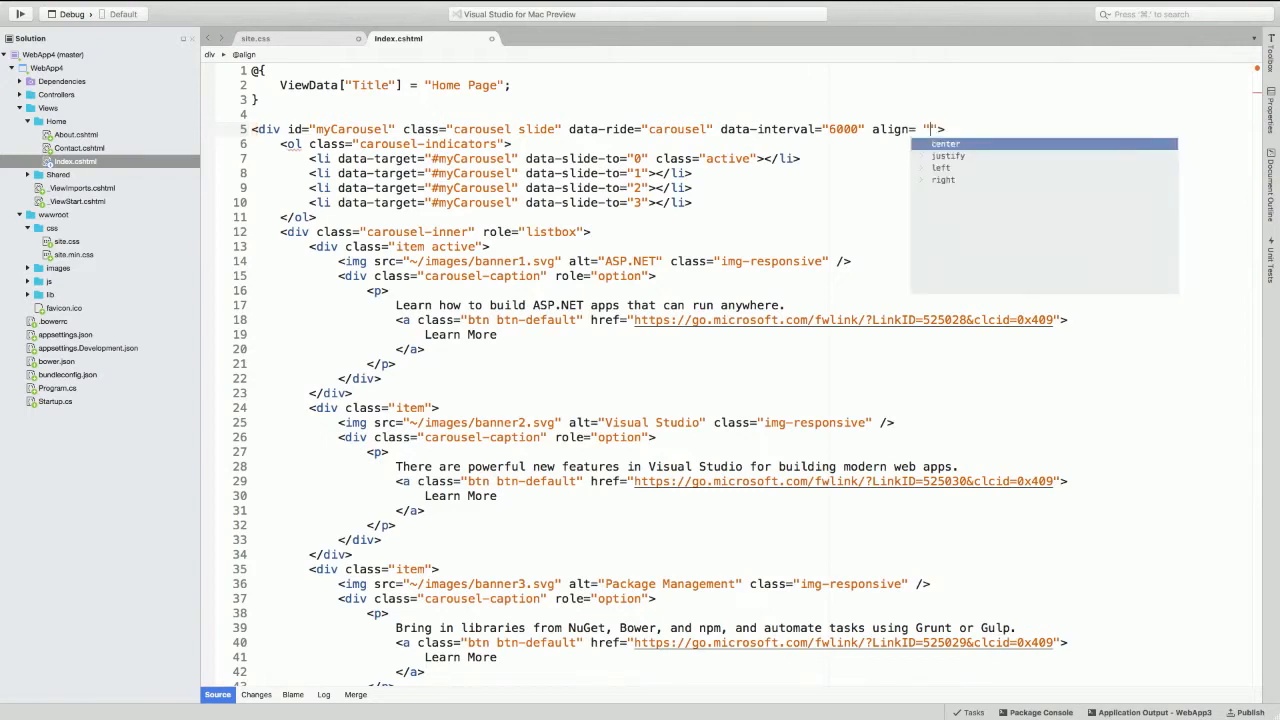
left_click(945, 143)
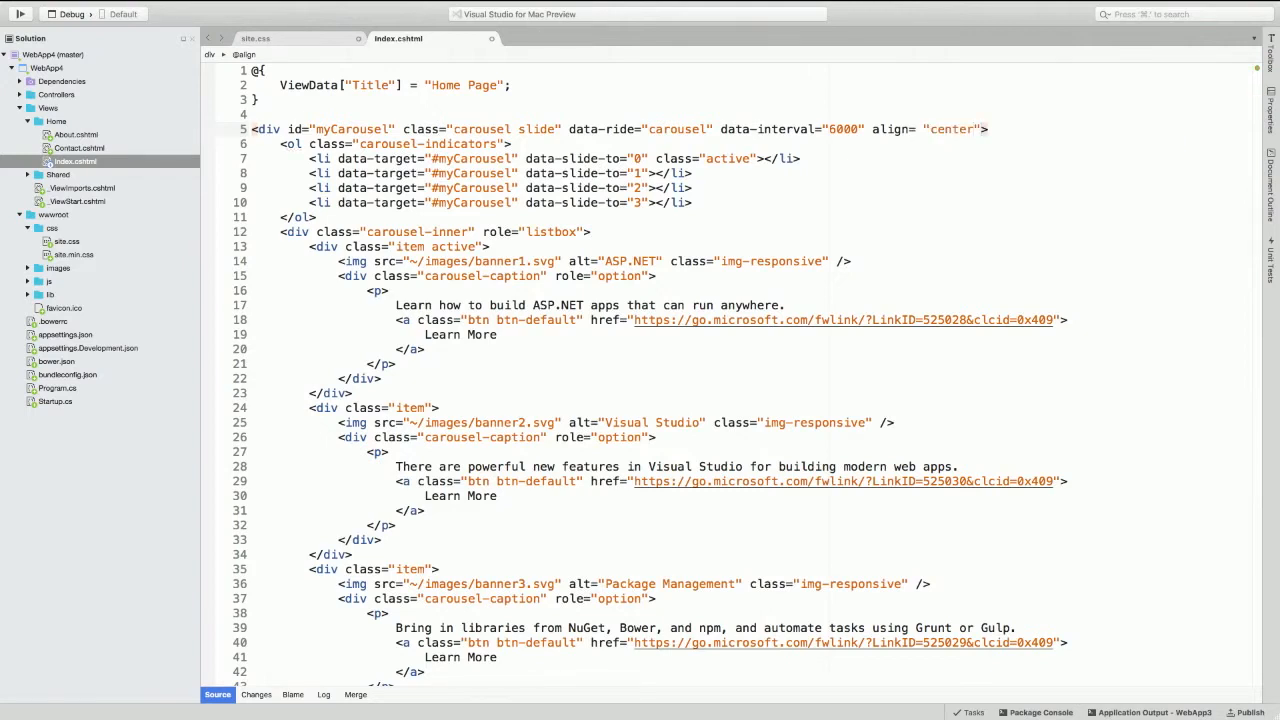
left_click_drag(871, 128, 984, 128)
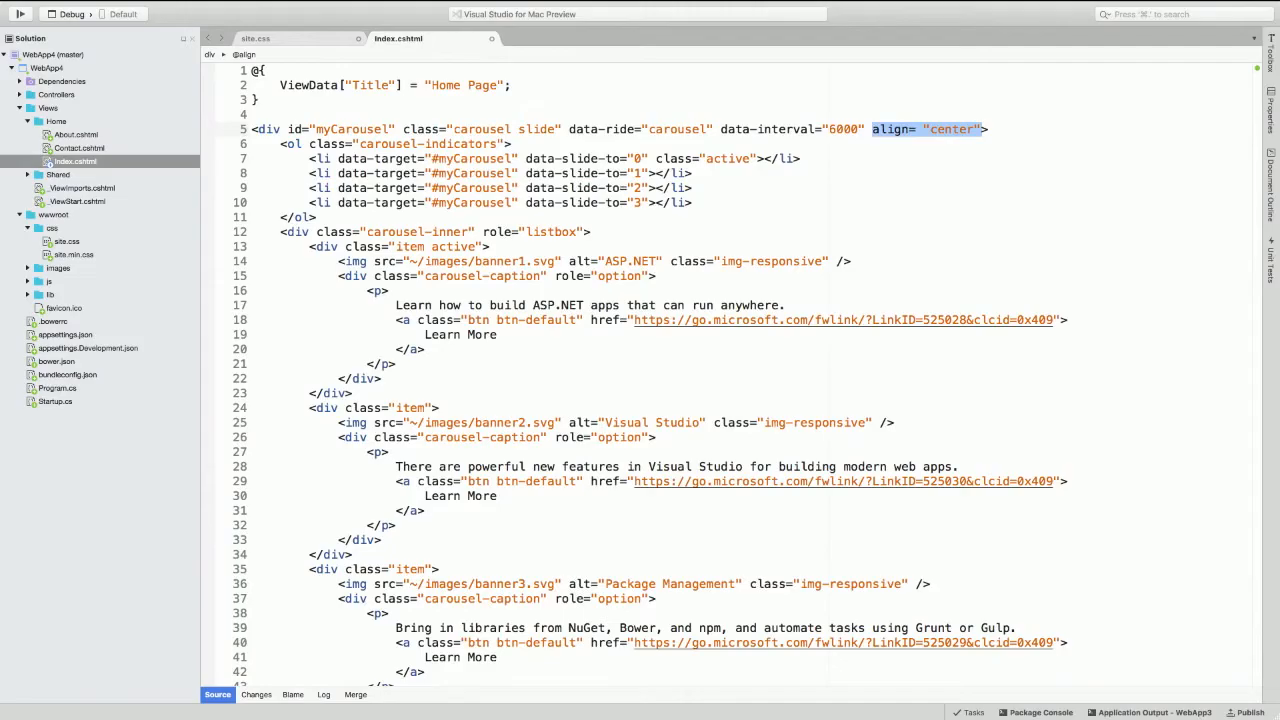
key("Backspace")
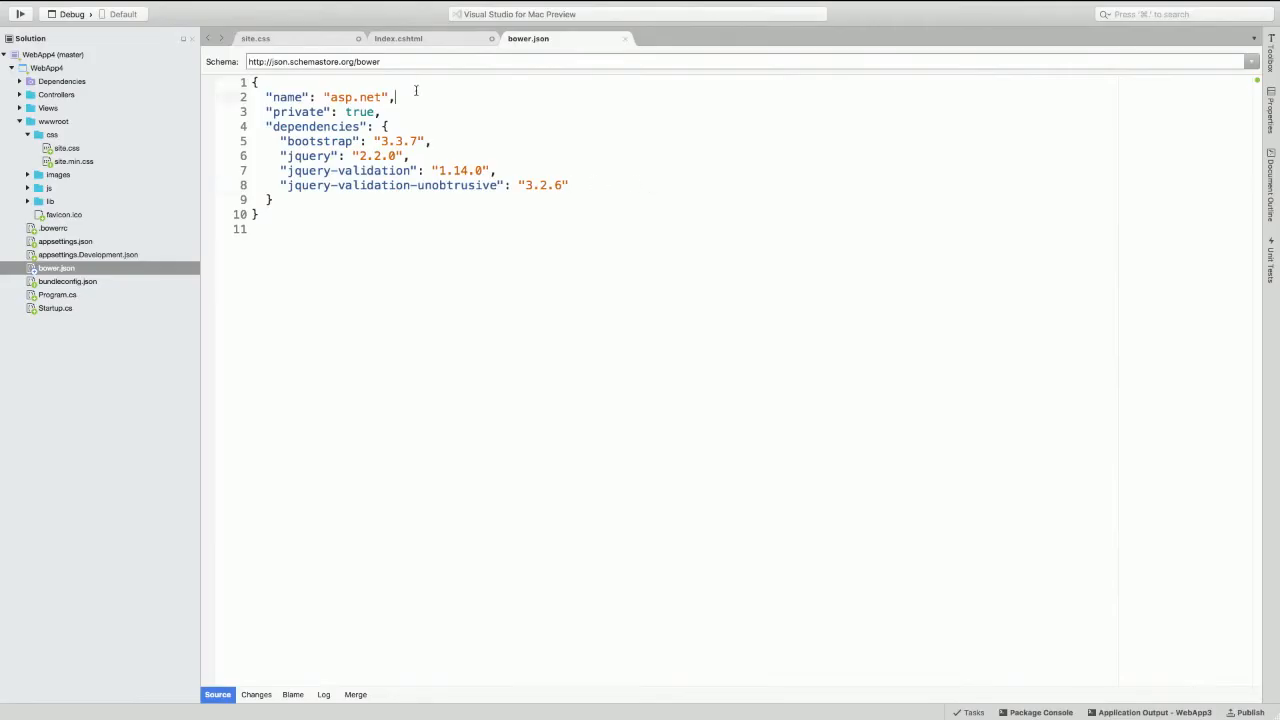
type("description\": \"\",")
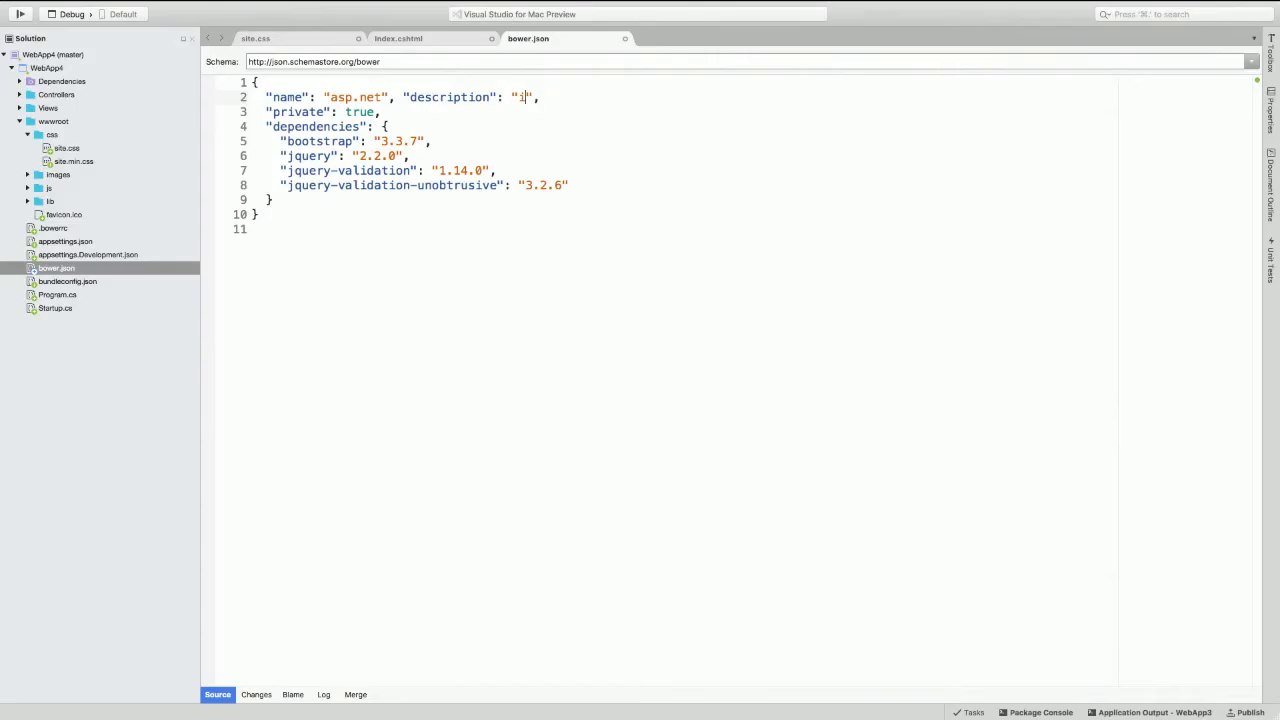
key("Backspace")
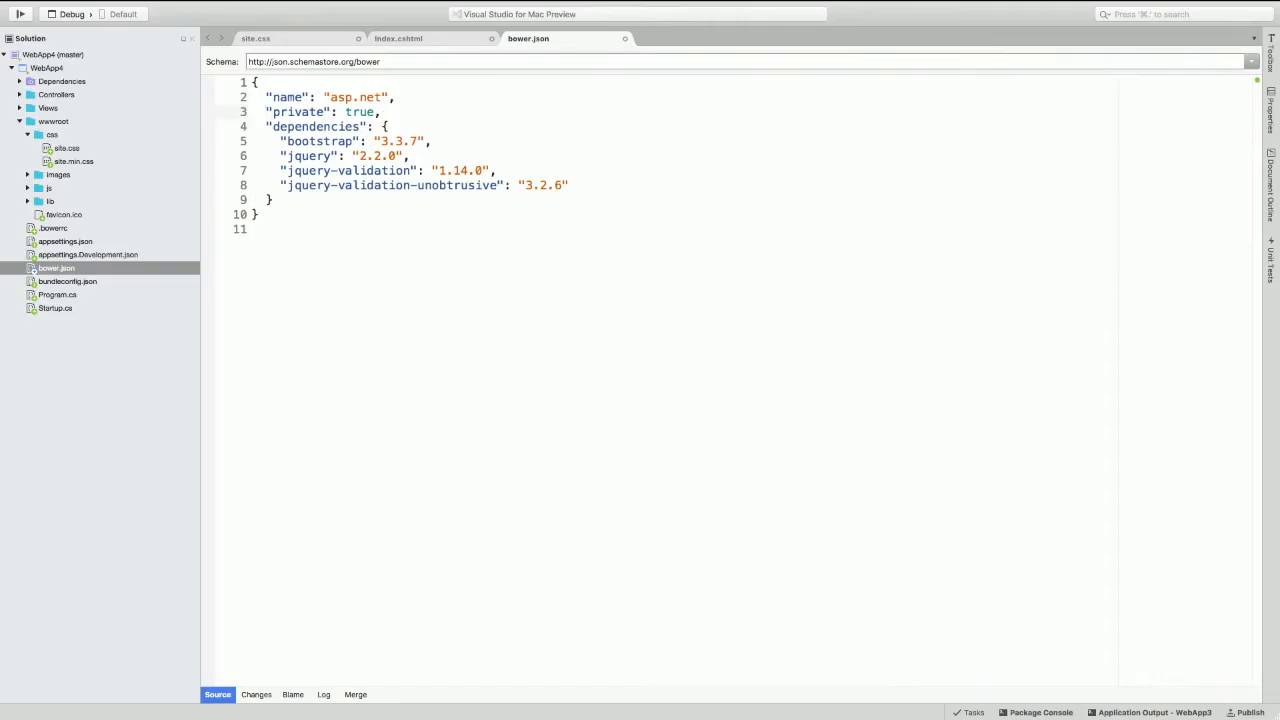
left_click(20, 121)
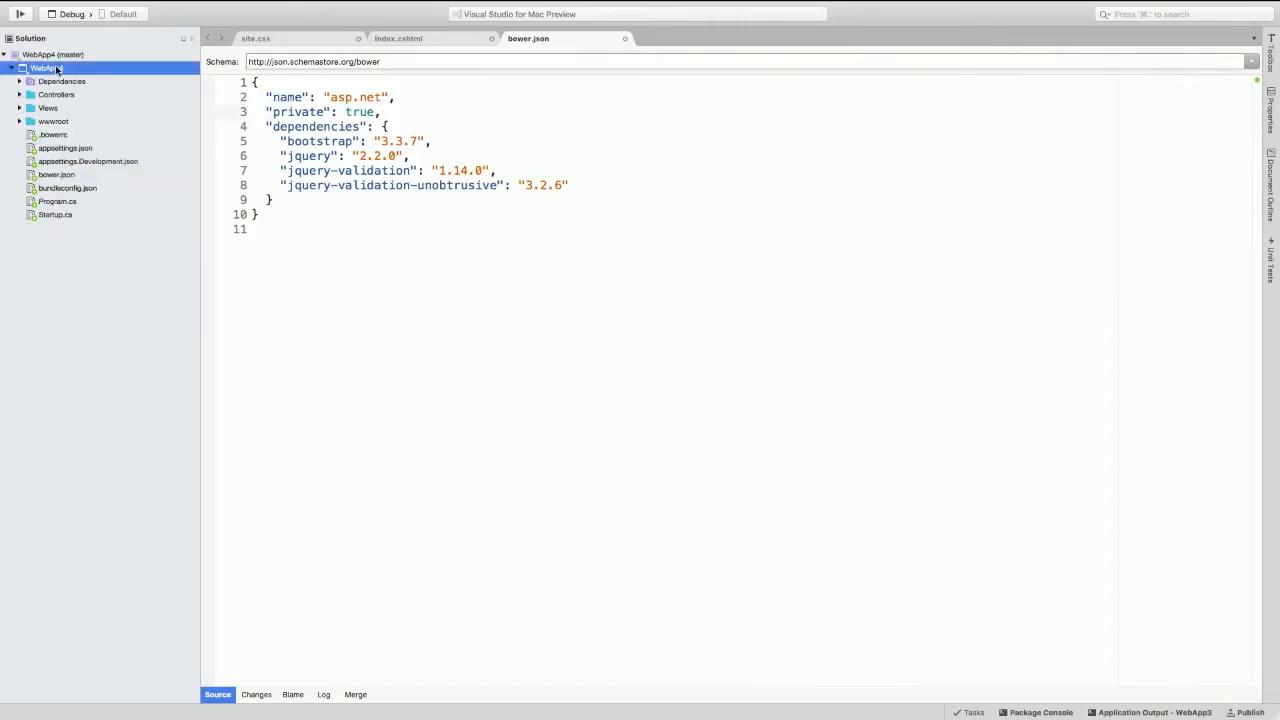
Browse WebApp4's project actions, then open WebApp4.sln from the shared WebApp4 folder
right_click(45, 68)
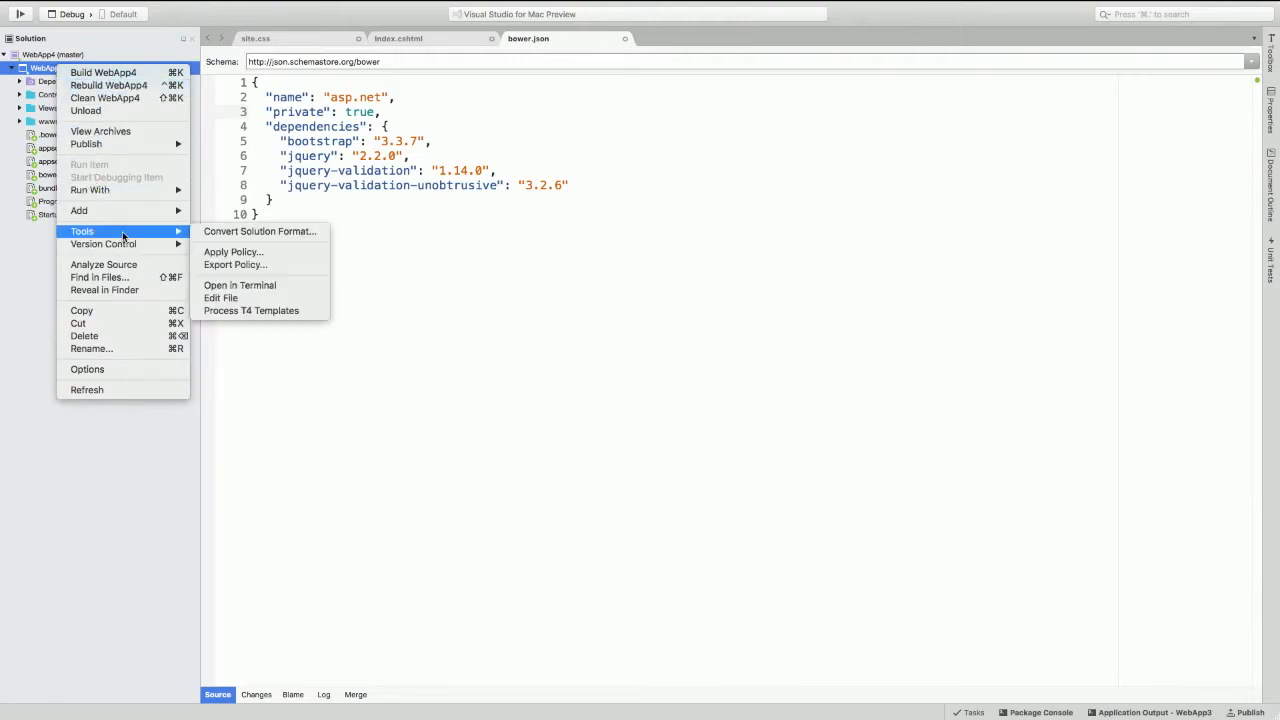
mouse_move(221, 298)
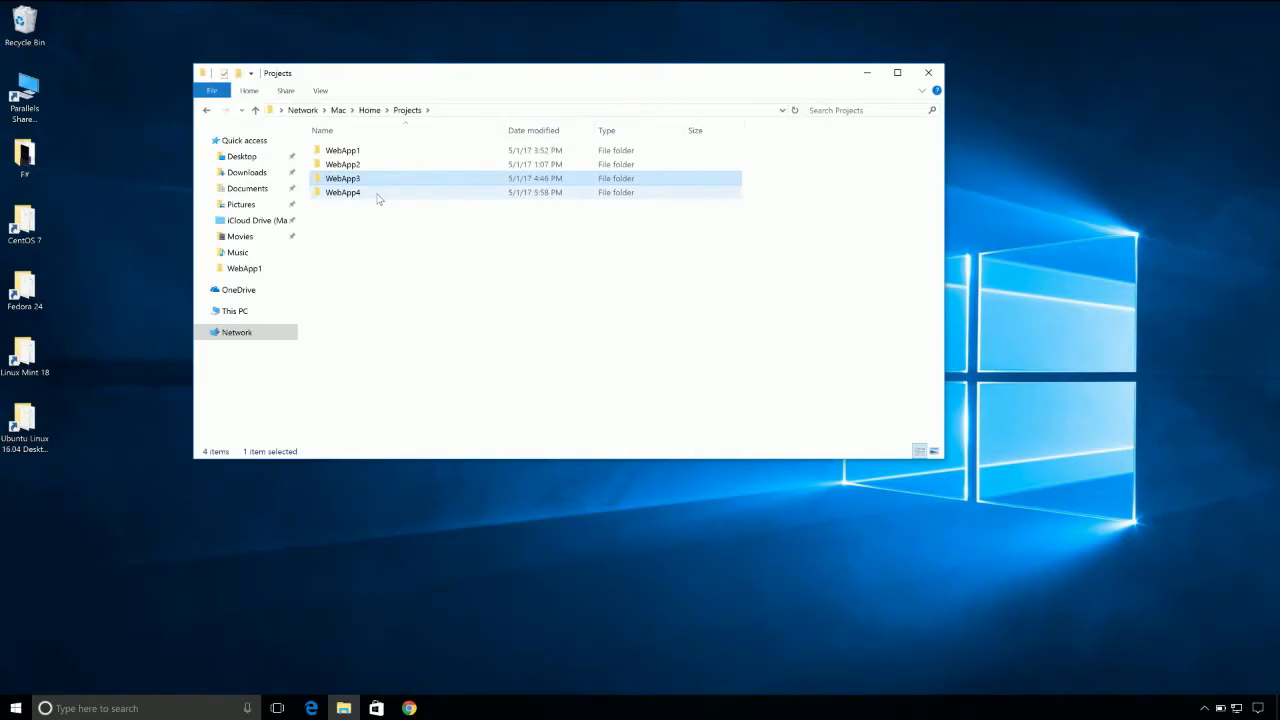
double_click(342, 192)
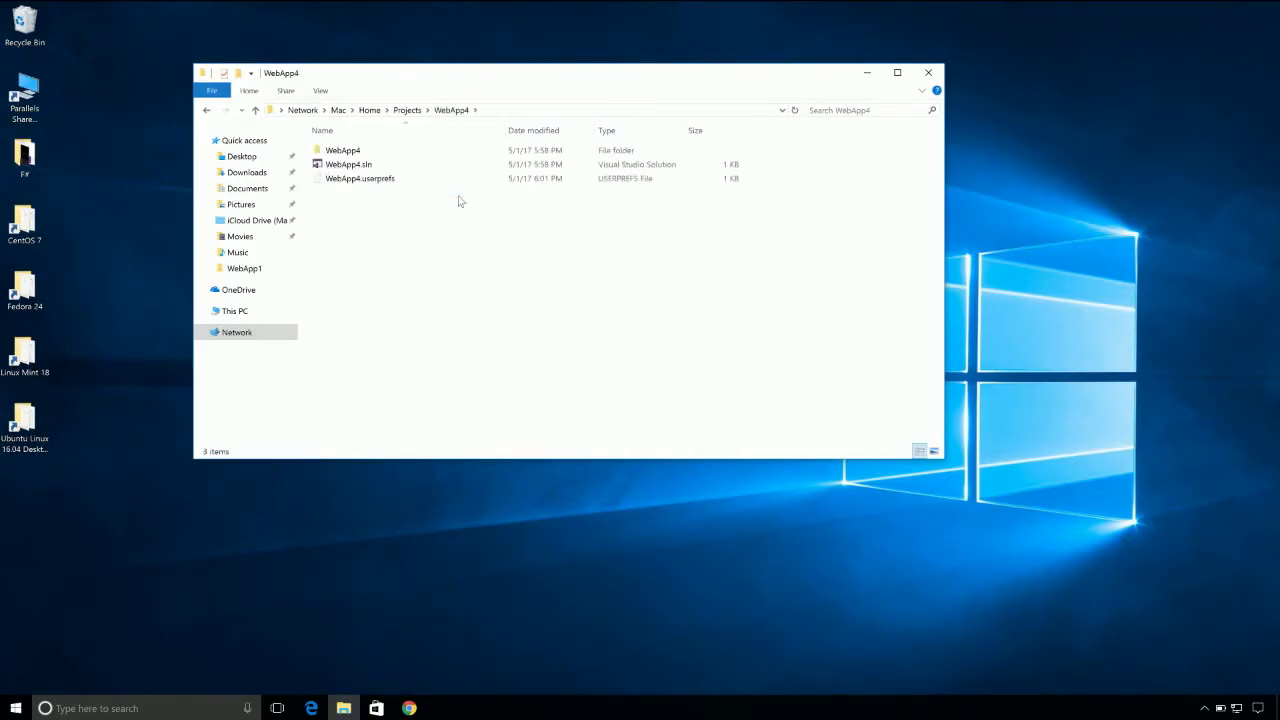
double_click(348, 164)
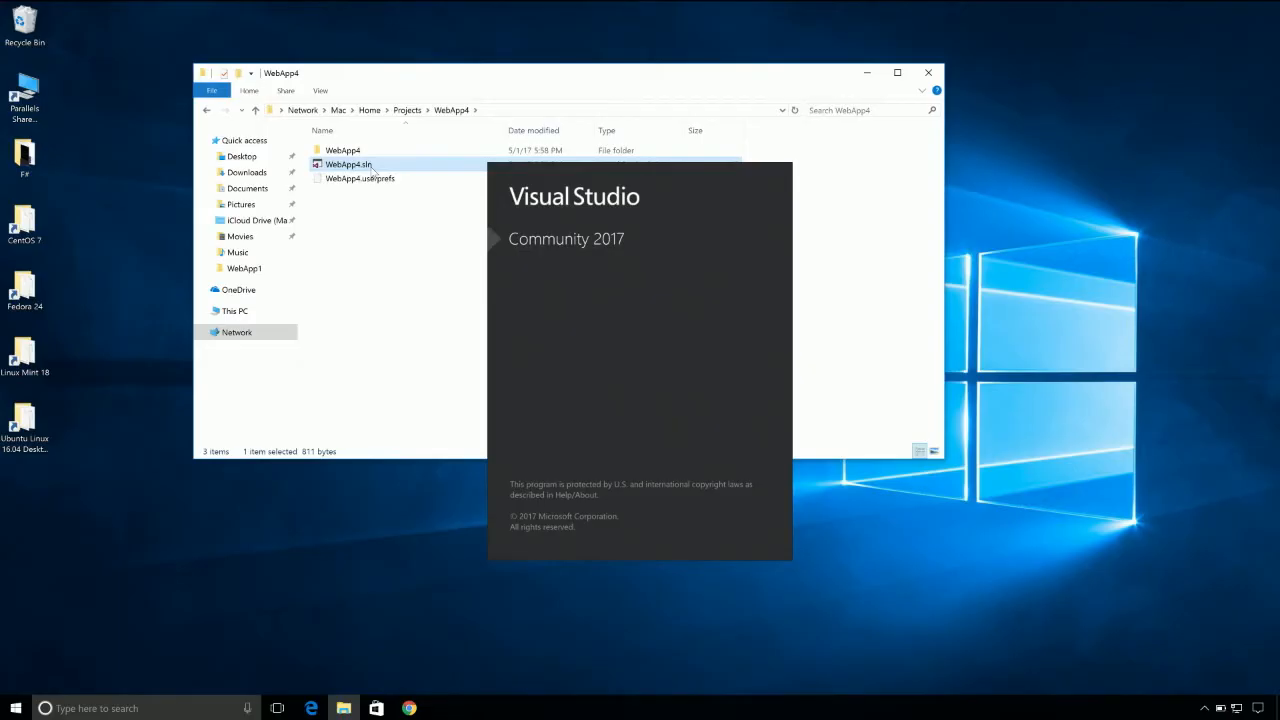
Open WebApp4.sln and accept the security warning so the solution loads
double_click(349, 164)
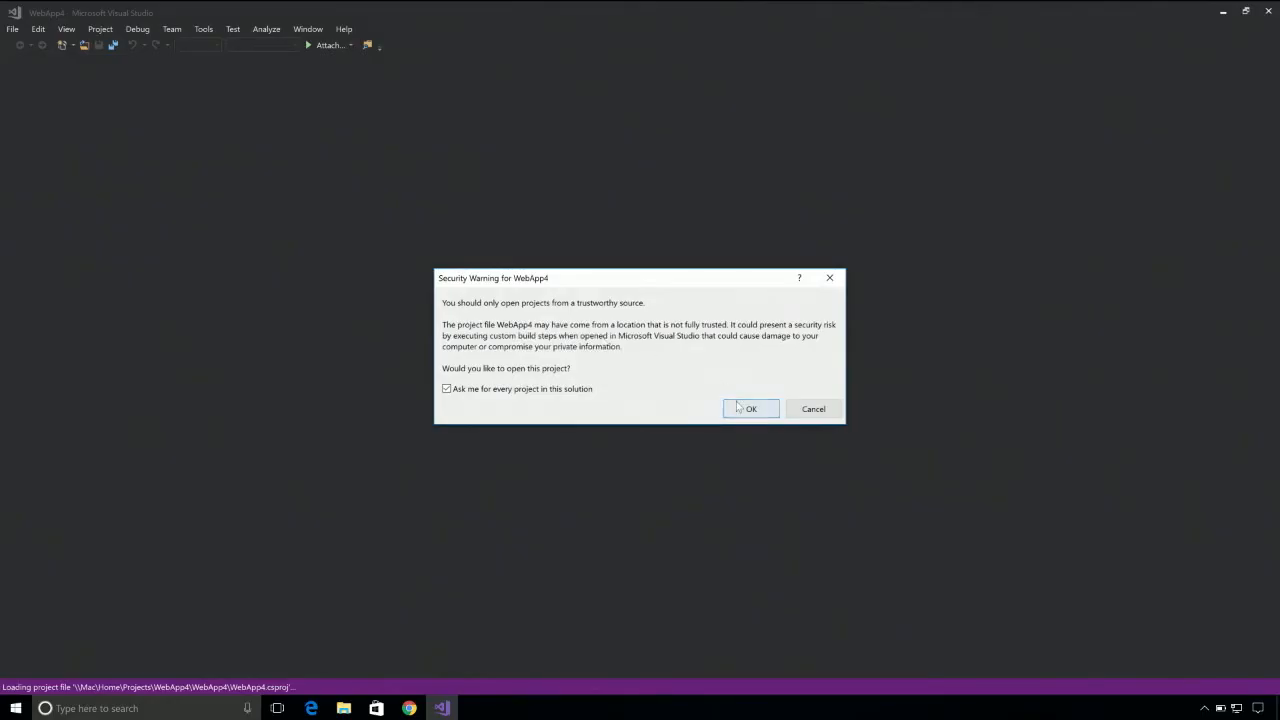
left_click(750, 408)
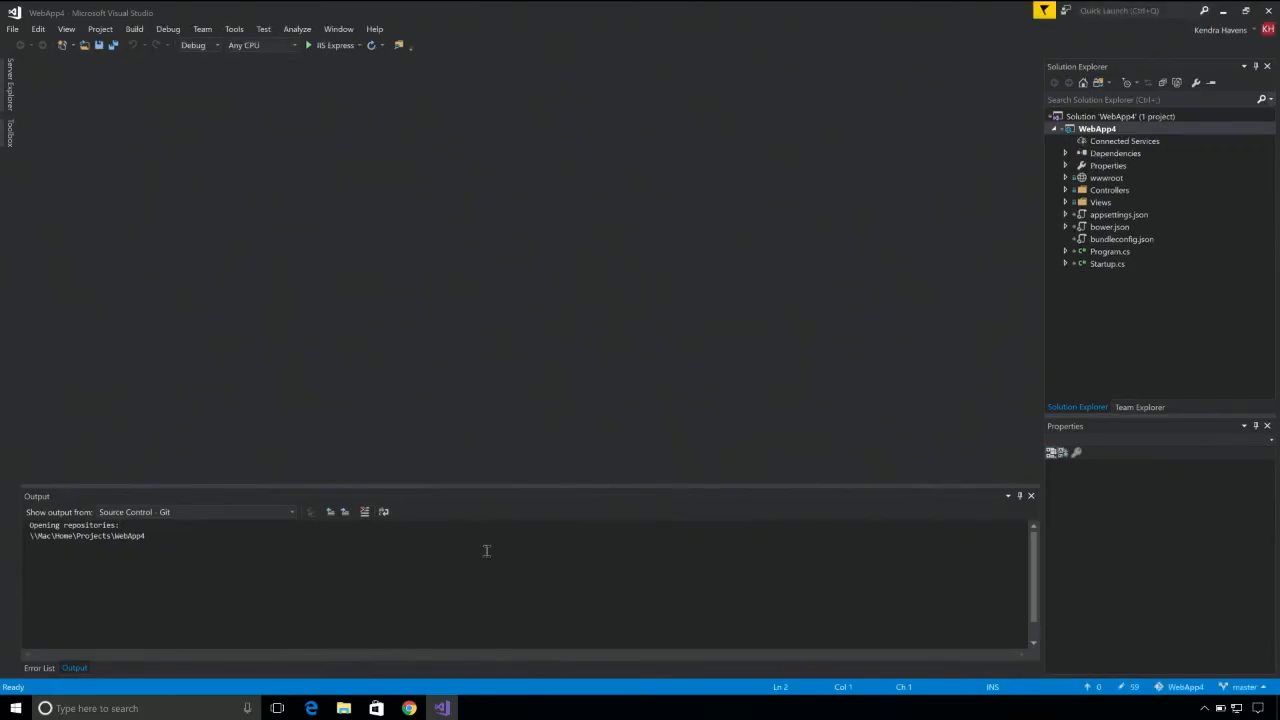
mouse_move(529, 512)
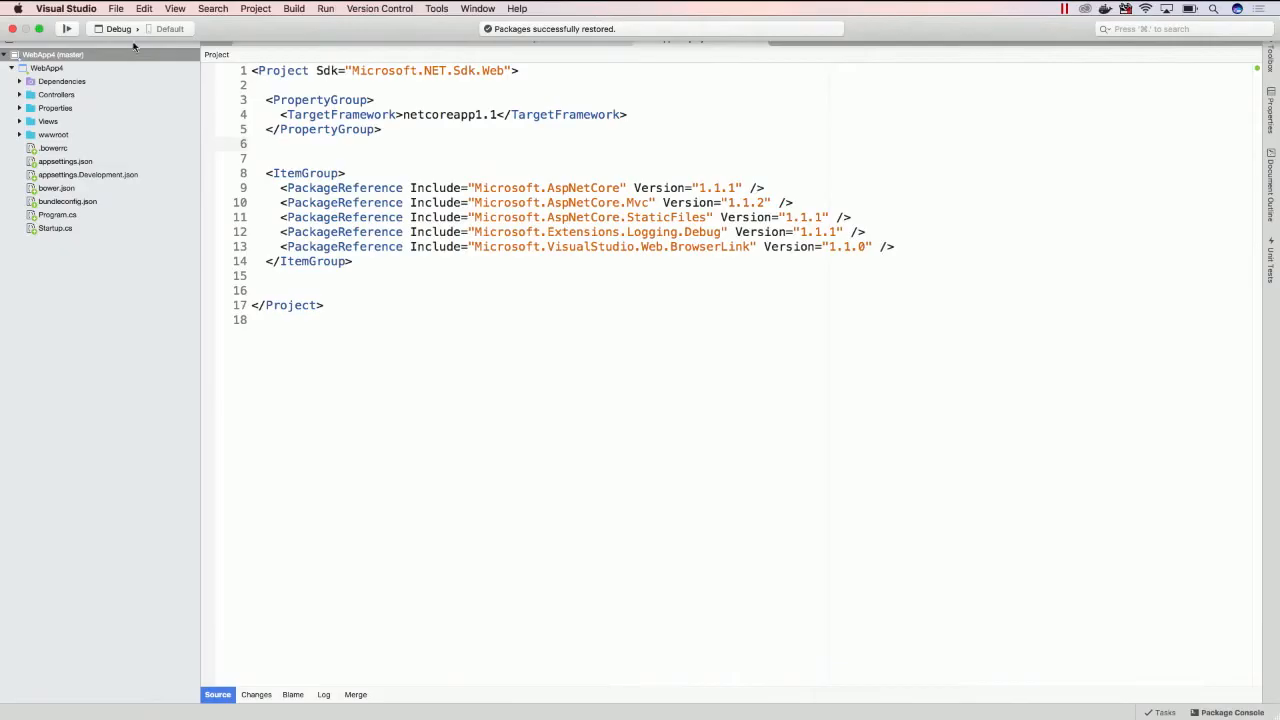
Select WebApp4 and choose Build > Publish > Publish to Azure
left_click(48, 68)
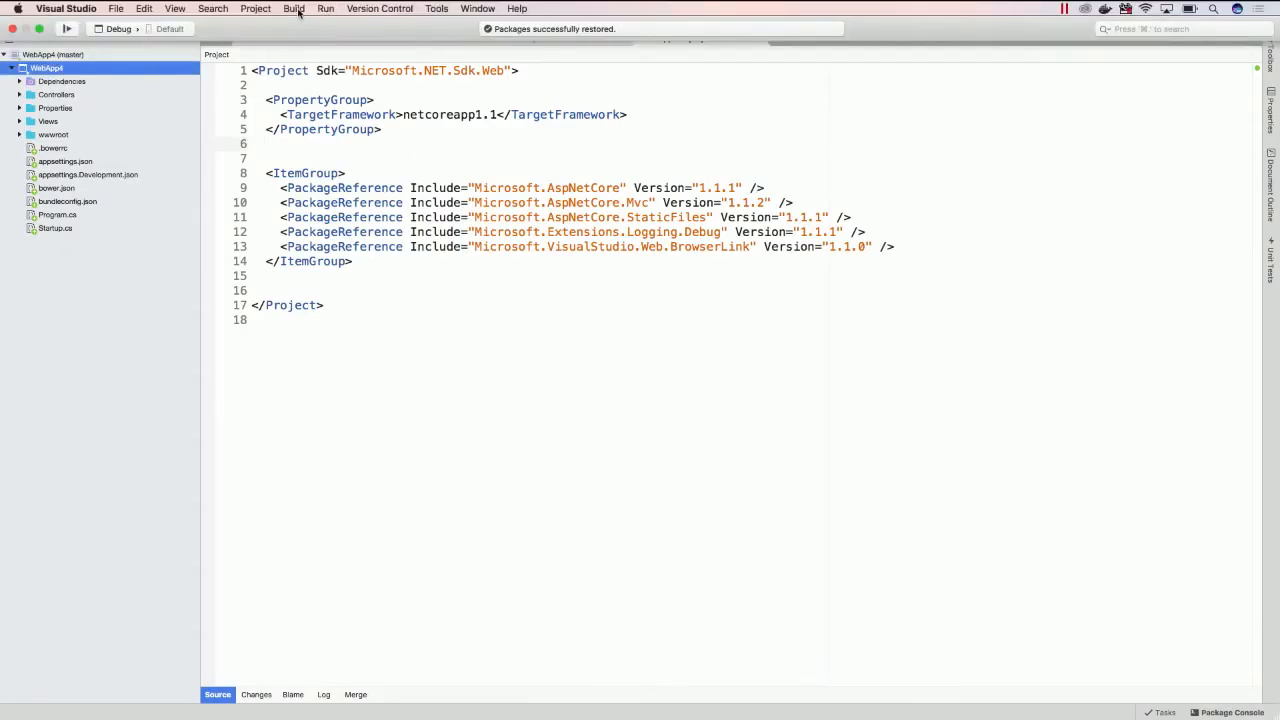
left_click(293, 8)
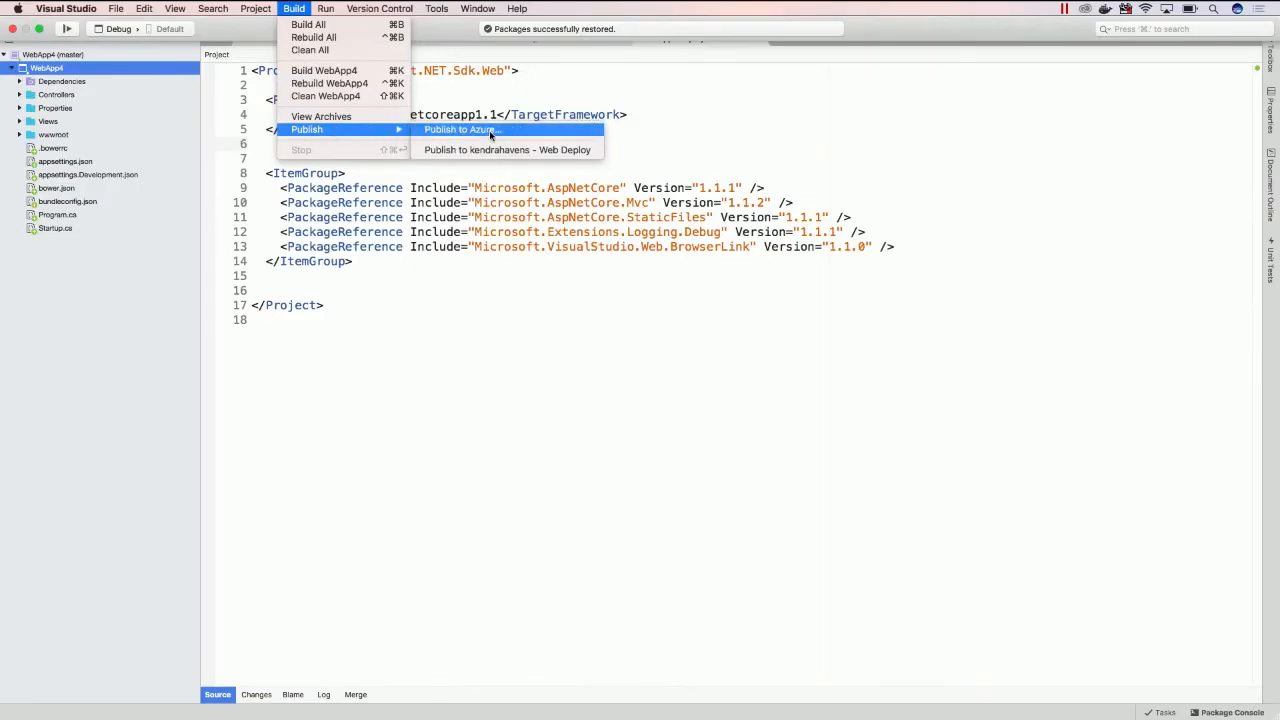
left_click(460, 129)
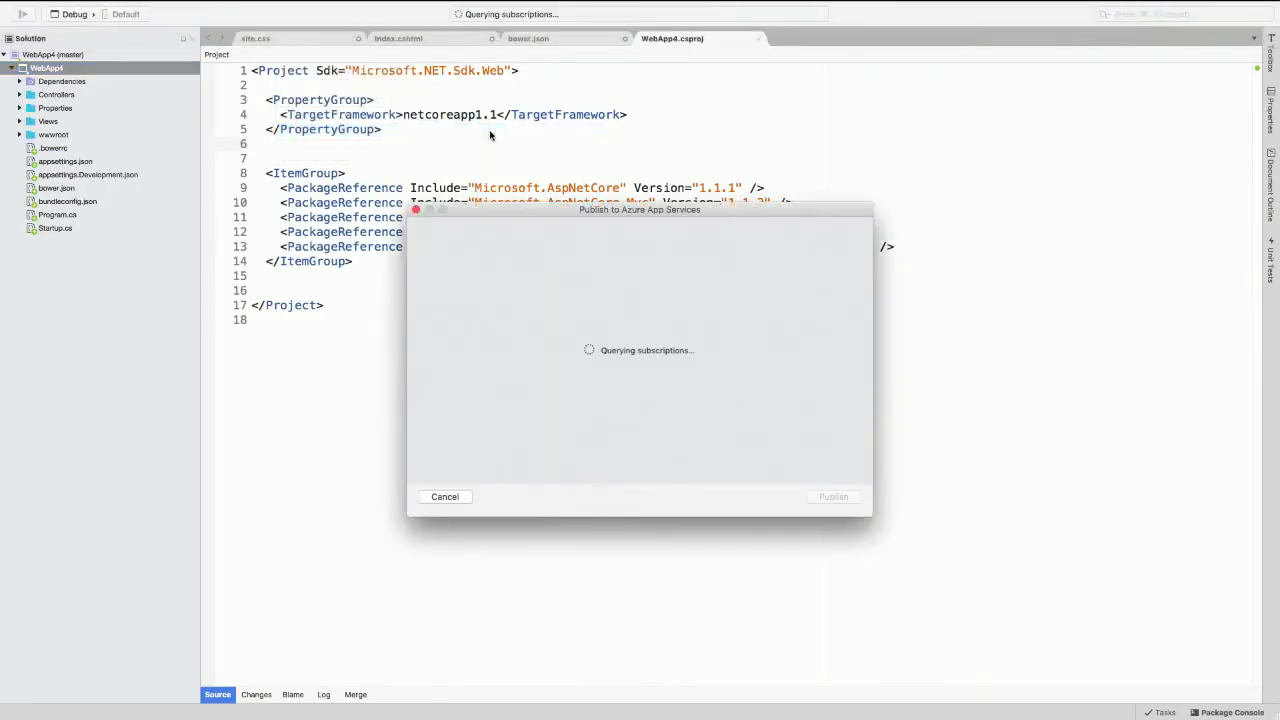
mouse_move(588, 417)
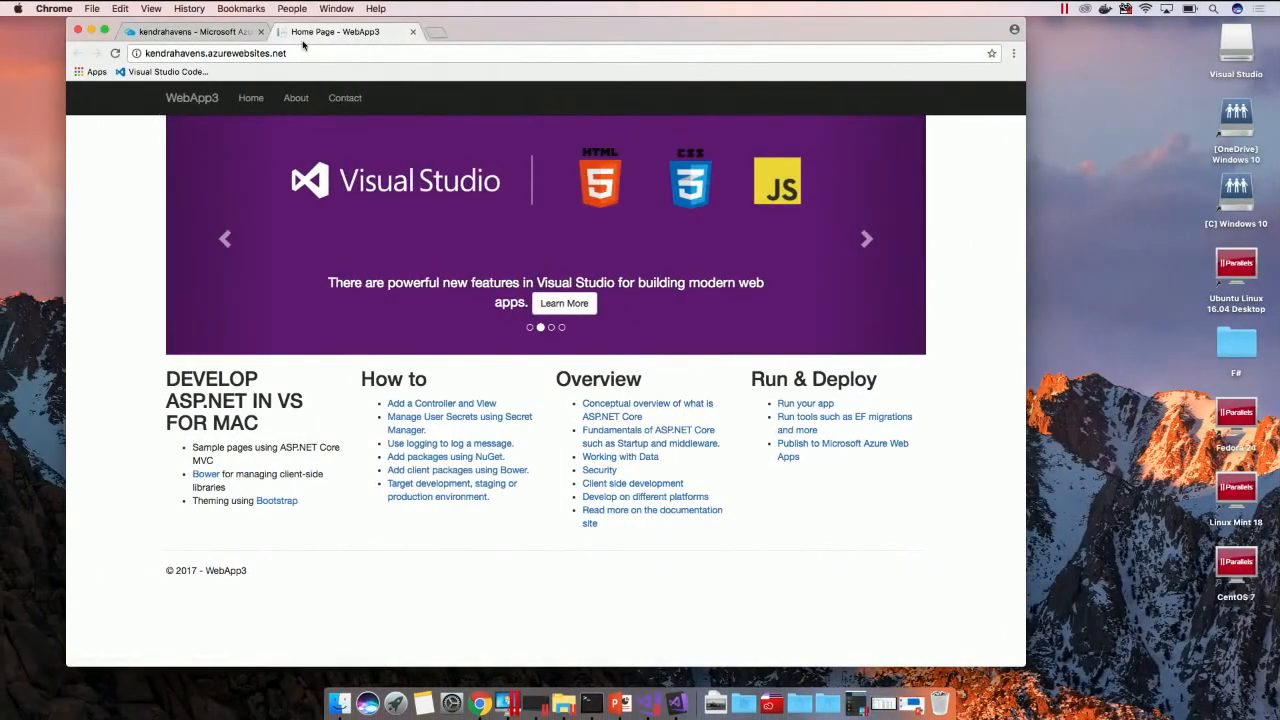
Switch to the Chrome tab showing the kendrahavens App Service overview
left_click(190, 31)
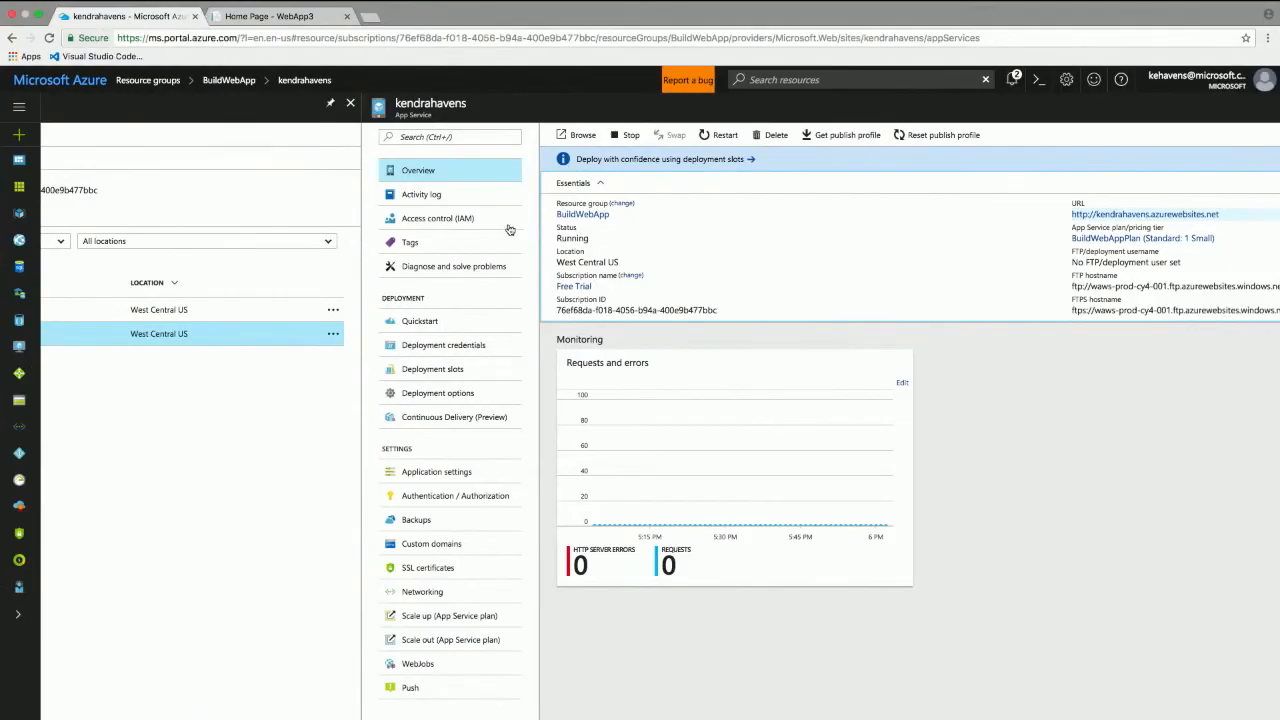
mouse_move(675, 280)
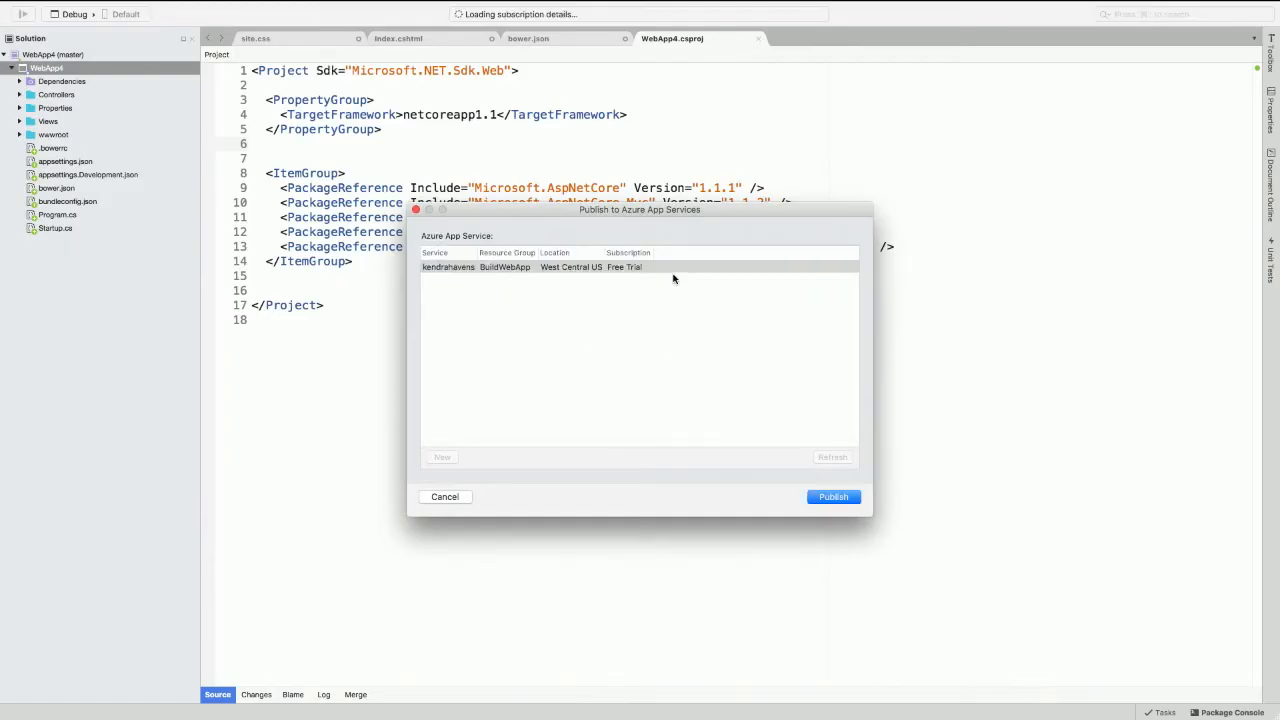
Pick the kendrahavens App Service as the target and publish WebApp4
left_click(530, 267)
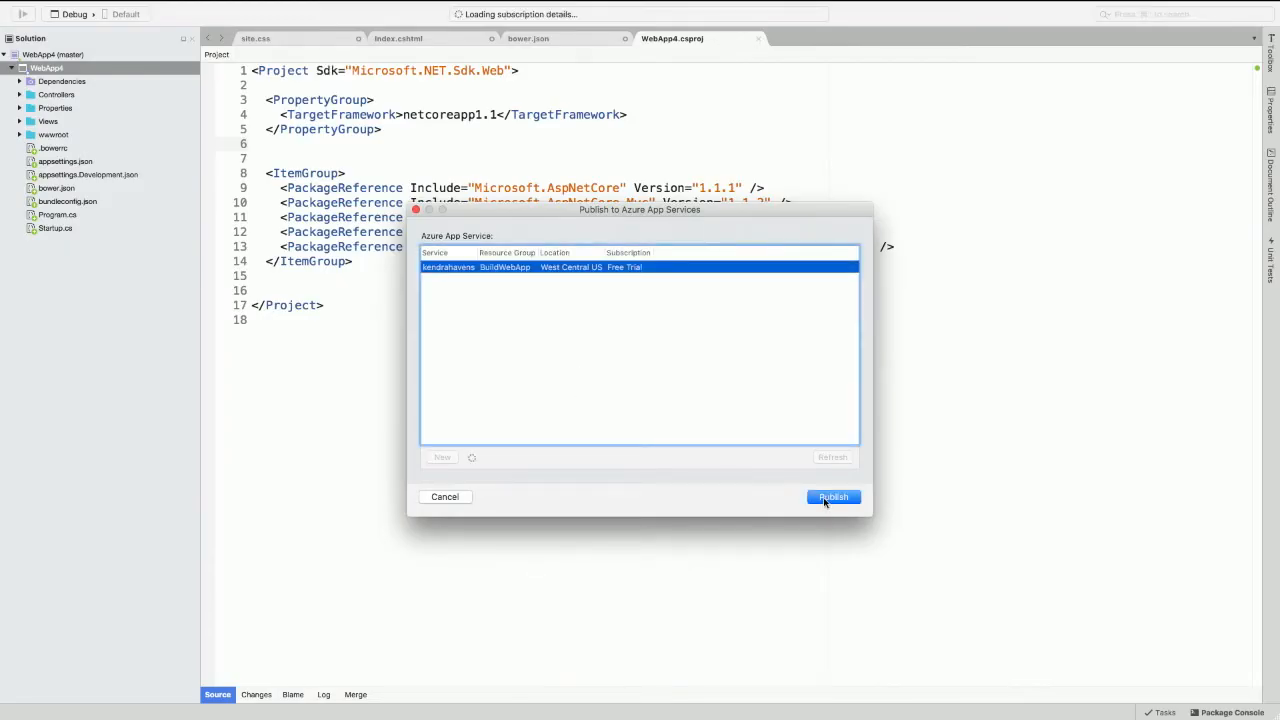
left_click(833, 497)
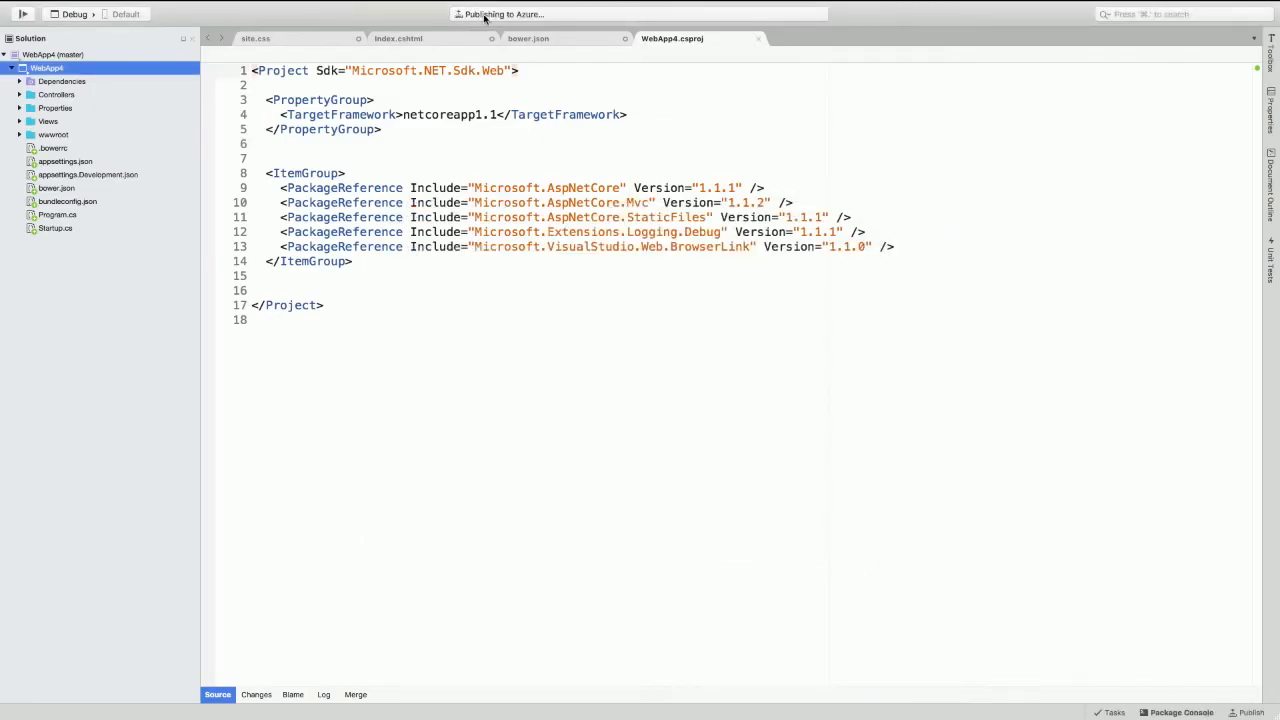
mouse_move(560, 20)
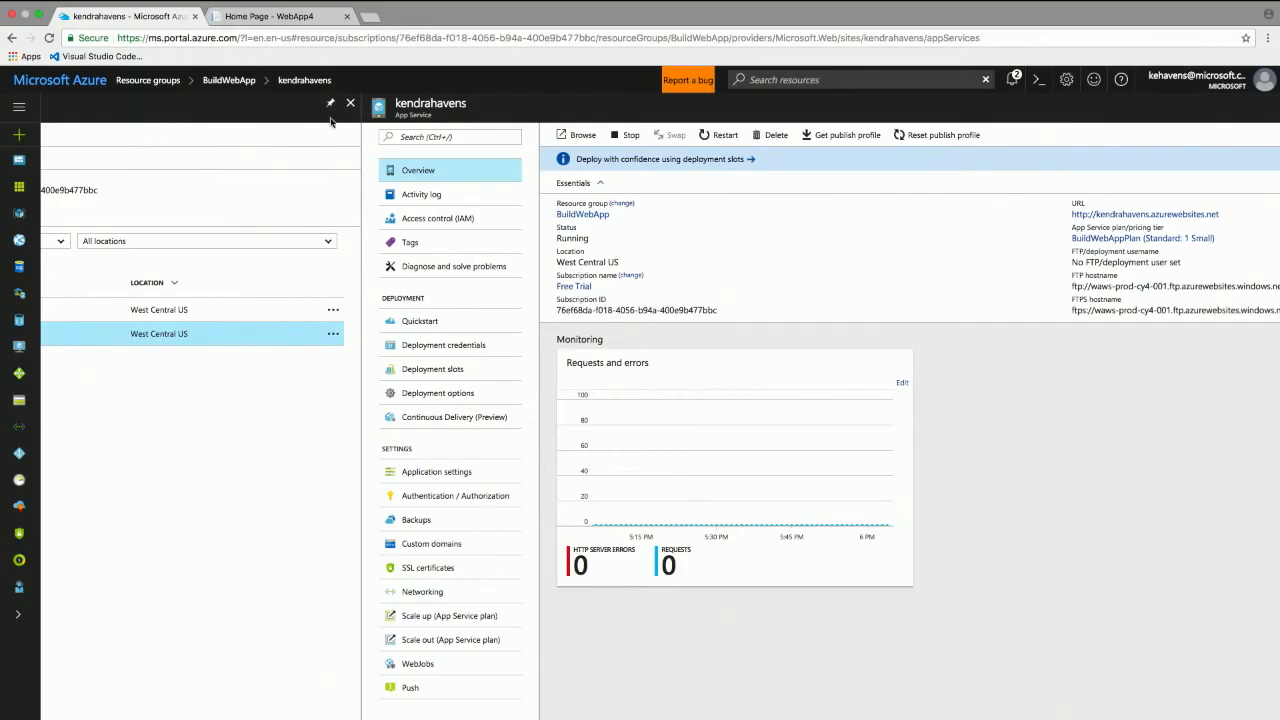
mouse_move(926, 405)
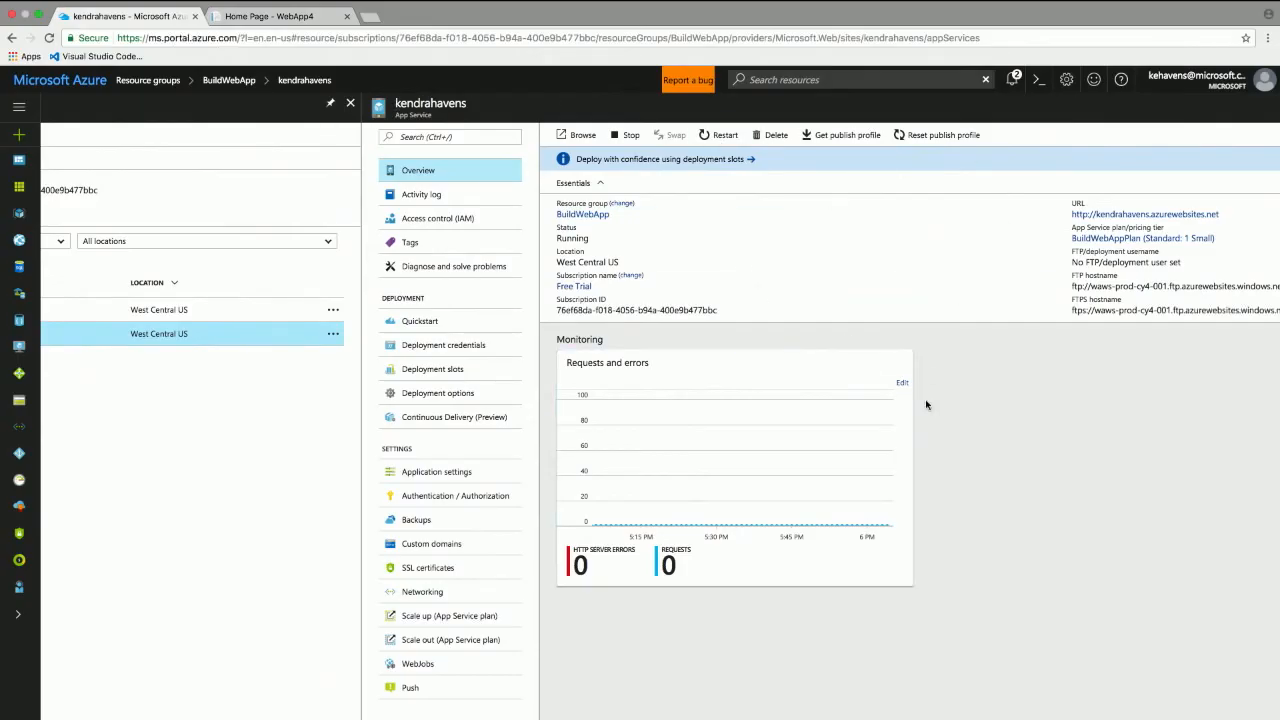
mouse_move(769, 257)
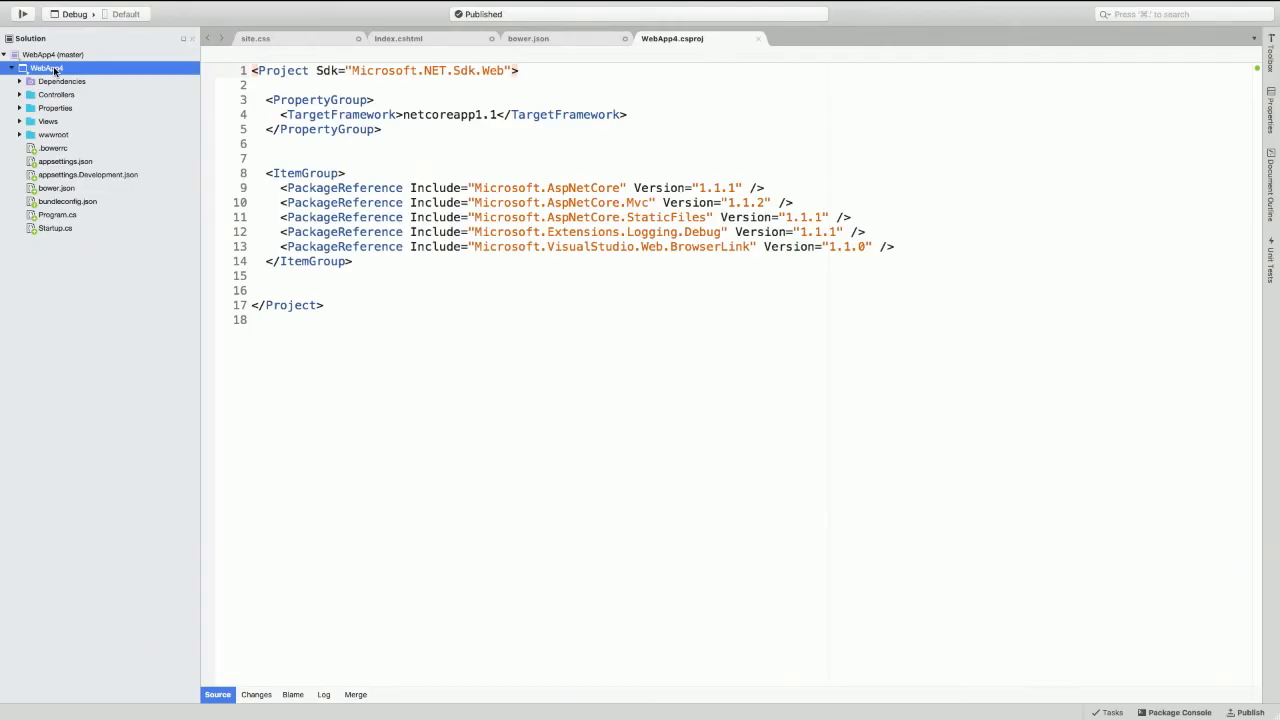
Add Docker support to WebApp4, then view Dockerfile, docker-compose.yml and docker-compose.ci.build.yml
right_click(46, 68)
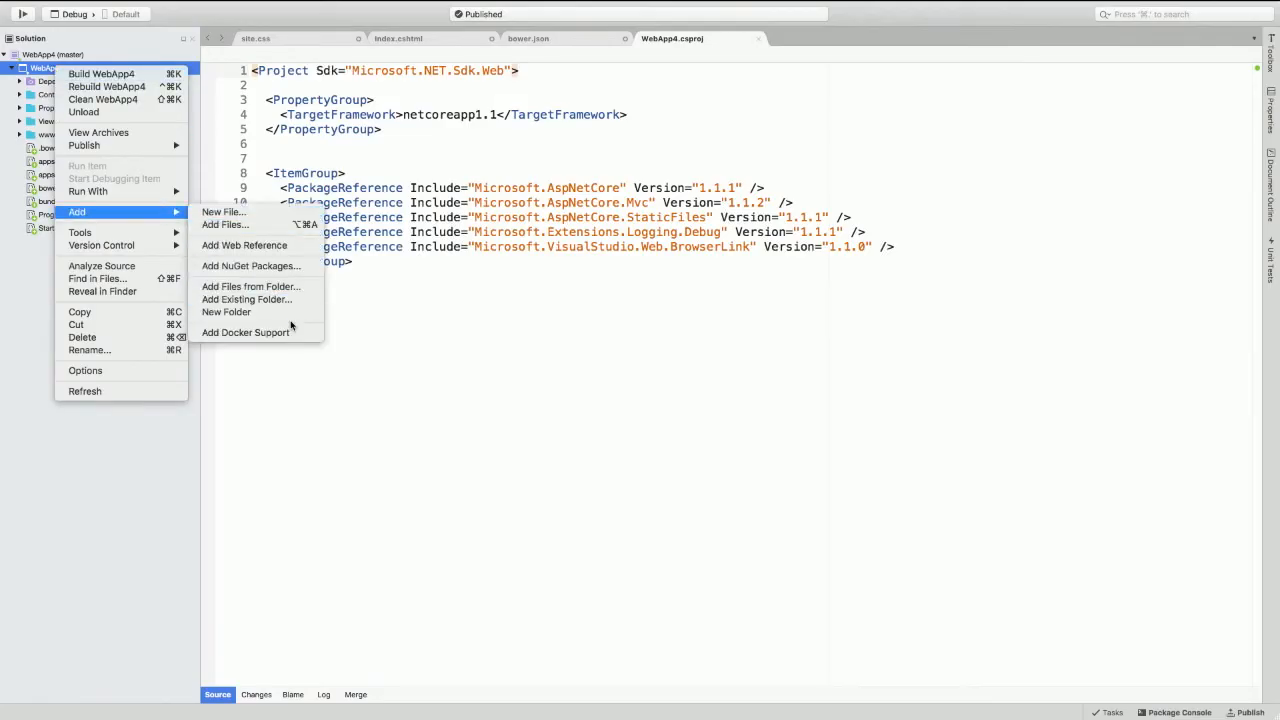
mouse_move(245, 332)
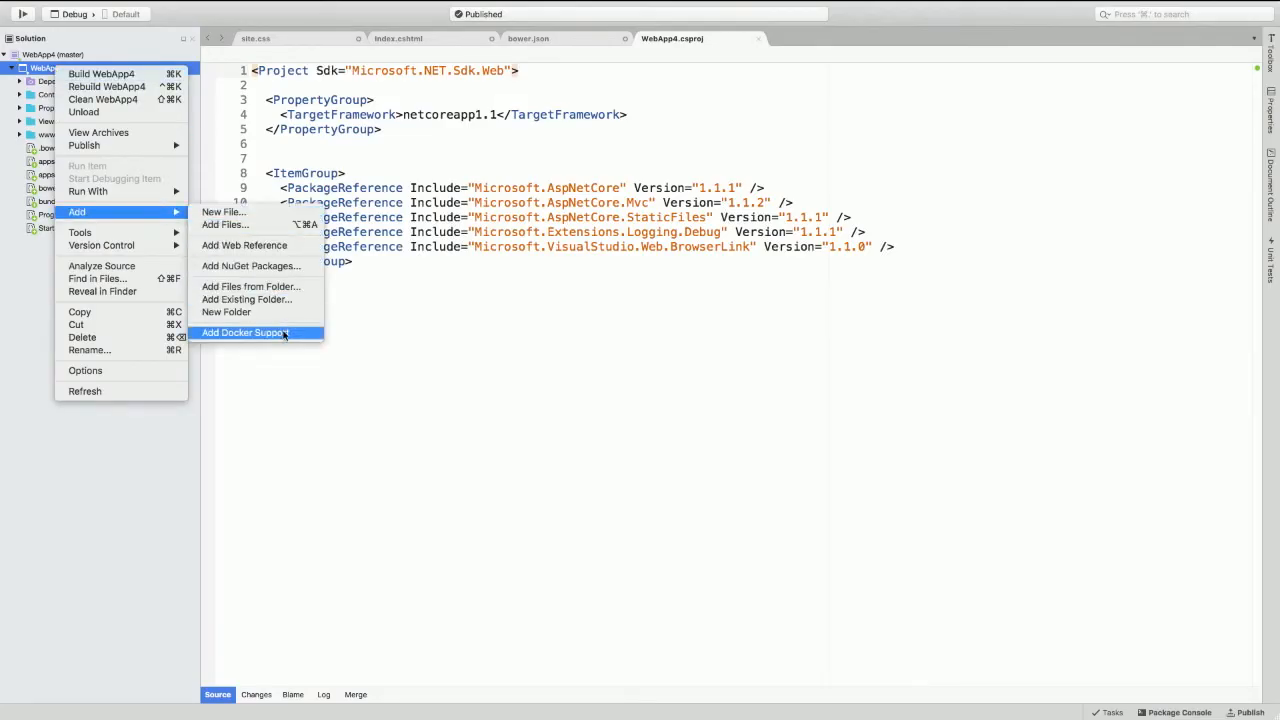
mouse_move(245, 332)
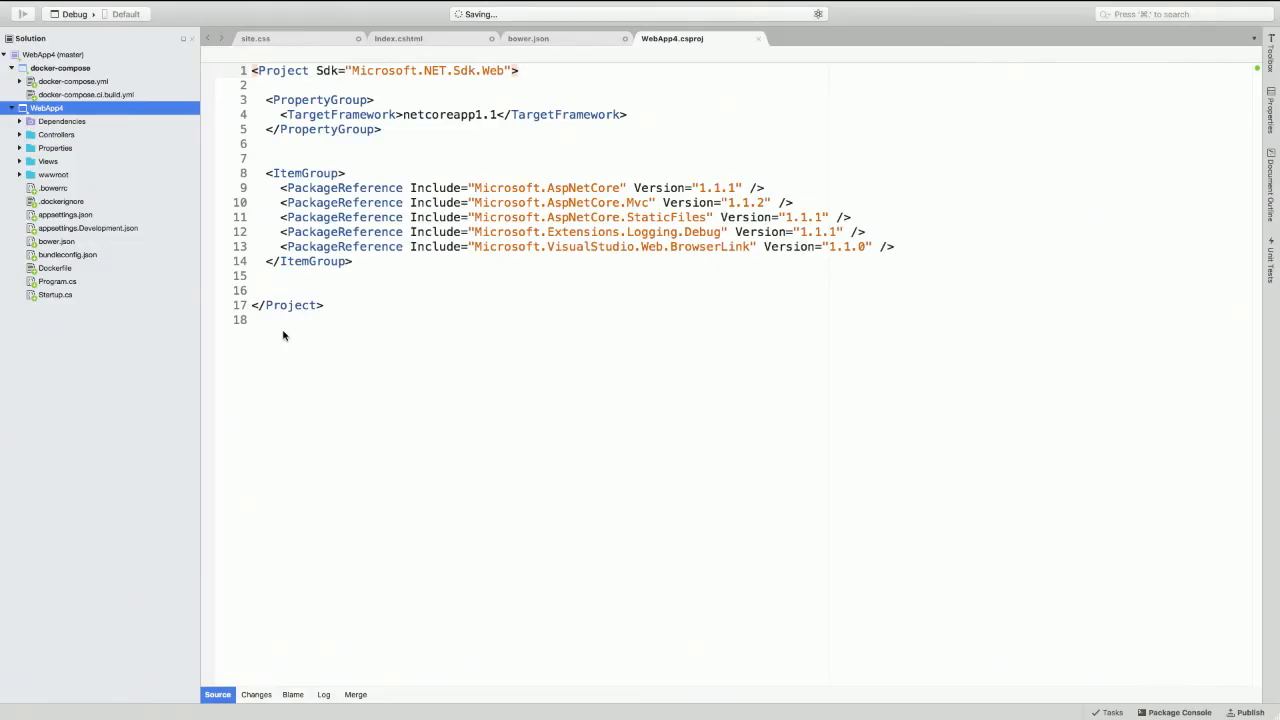
left_click(55, 268)
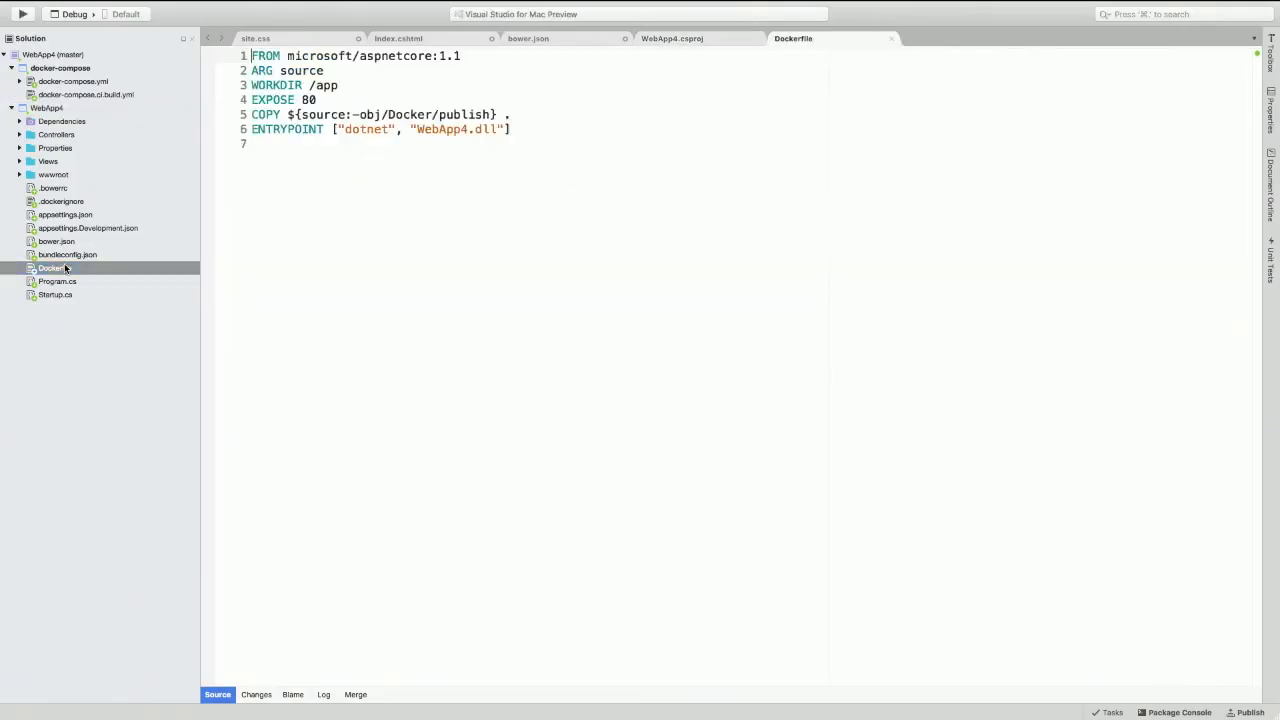
double_click(394, 56)
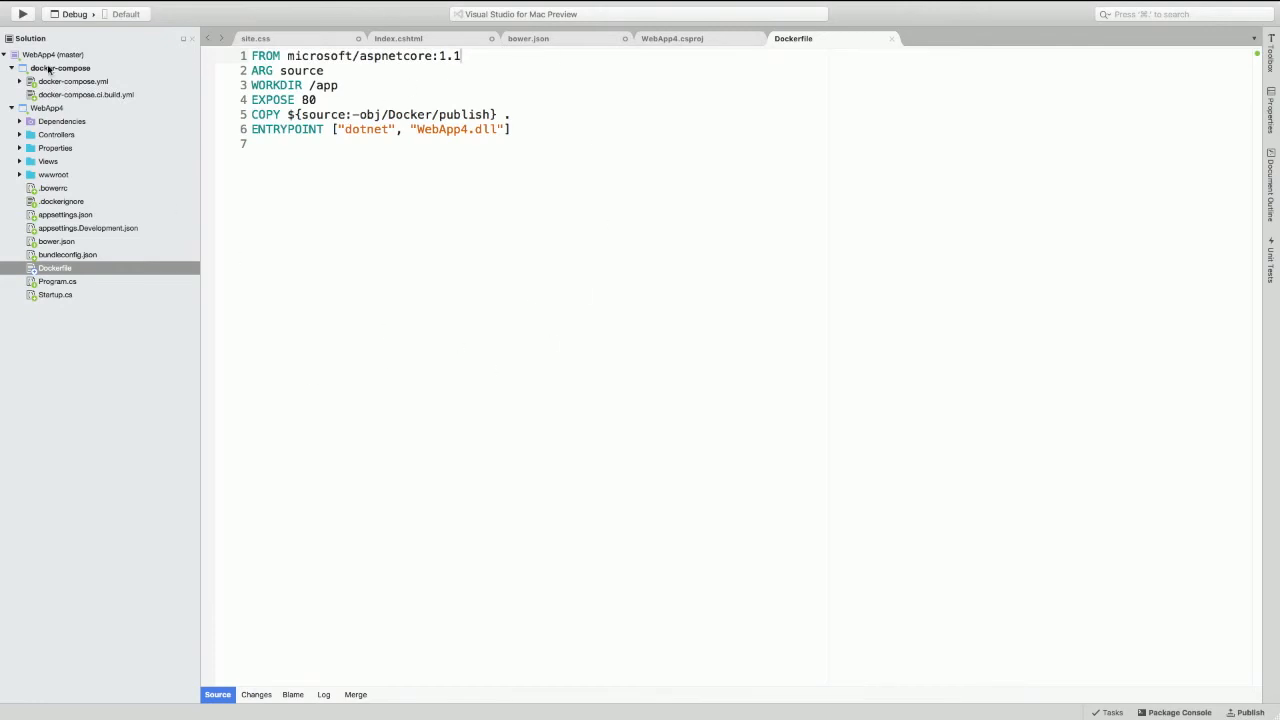
left_click(73, 81)
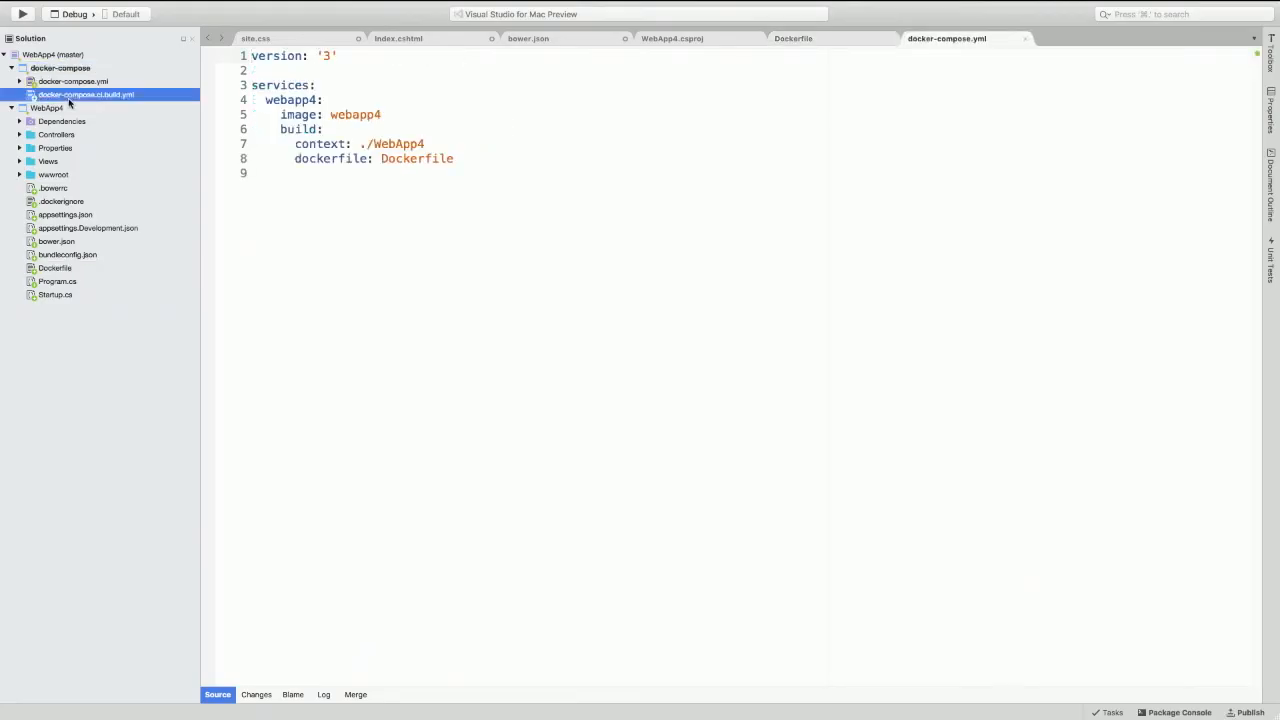
left_click(86, 94)
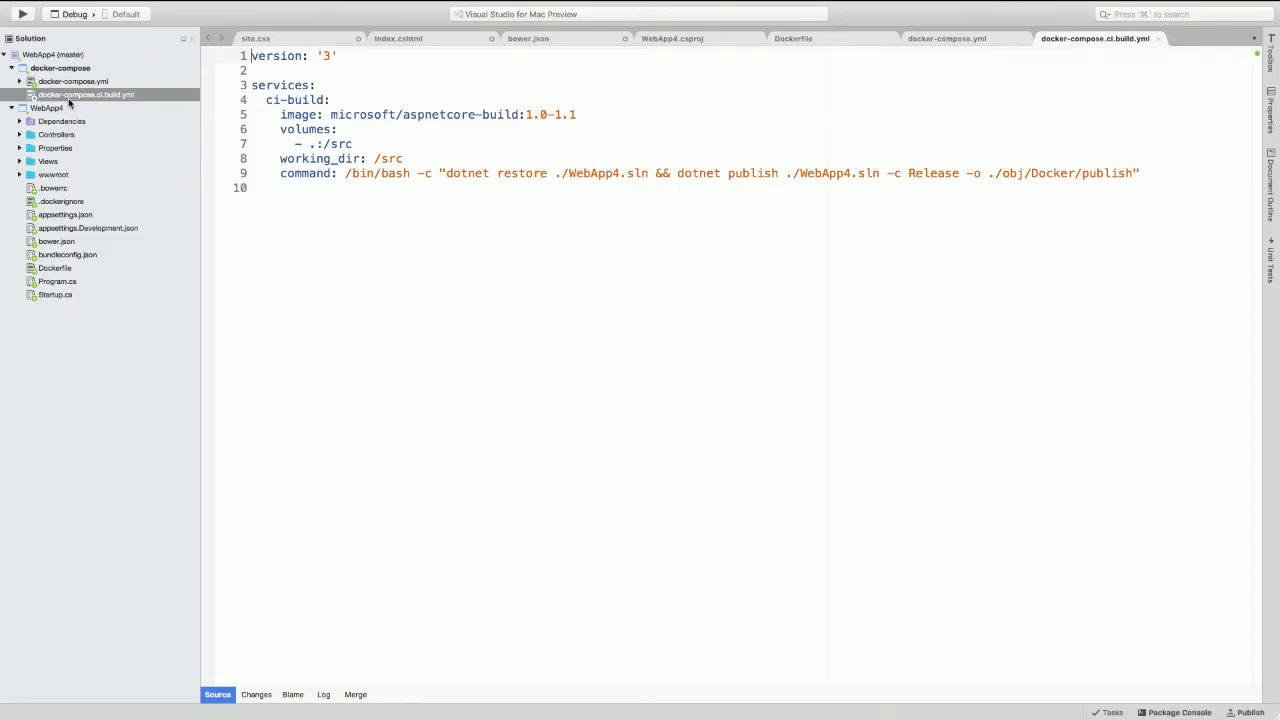
left_click(11, 68)
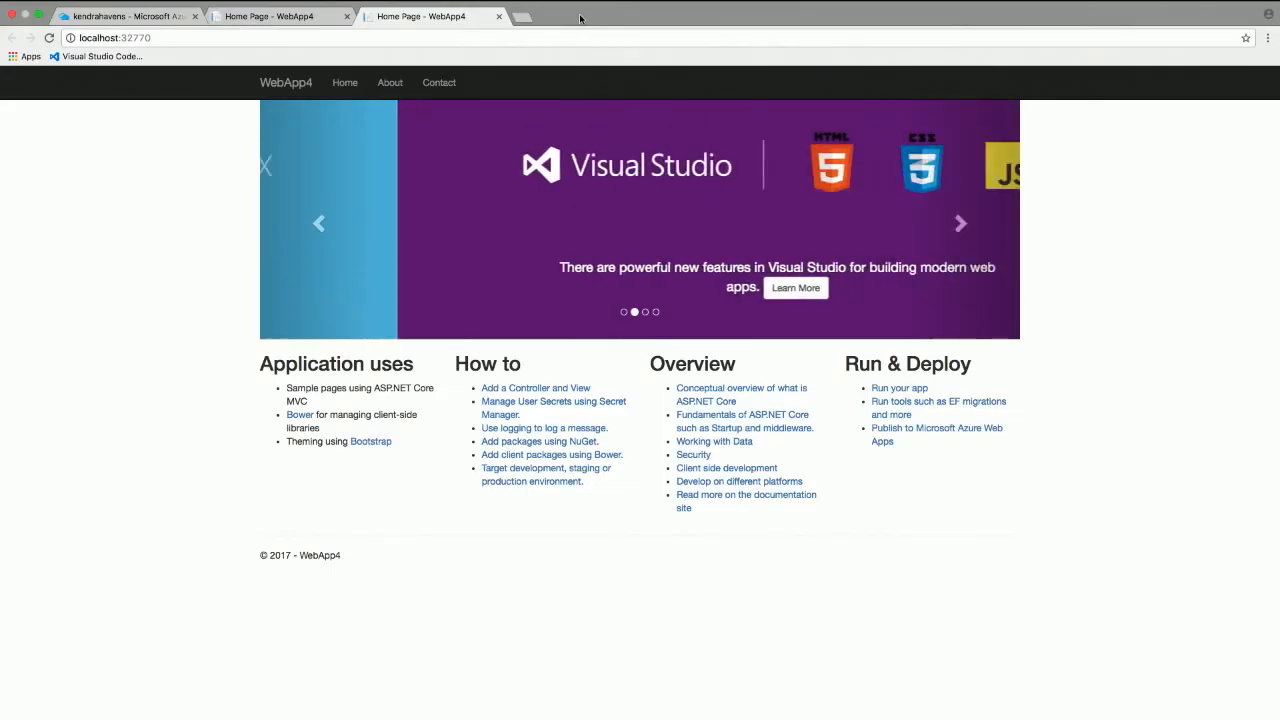
Switch to the Chrome tab showing WebApp4 running at localhost:32770
left_click(113, 37)
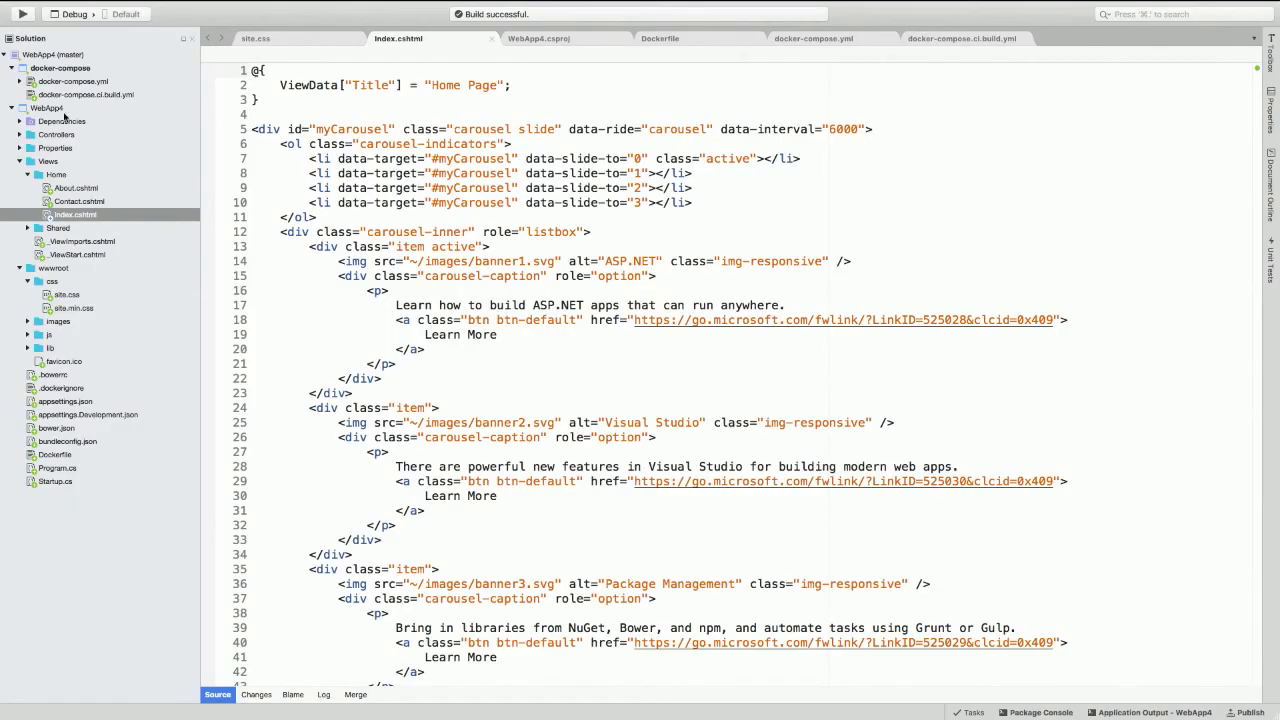
Open HomeController.cs and set a breakpoint on the About action at line 16
left_click(57, 135)
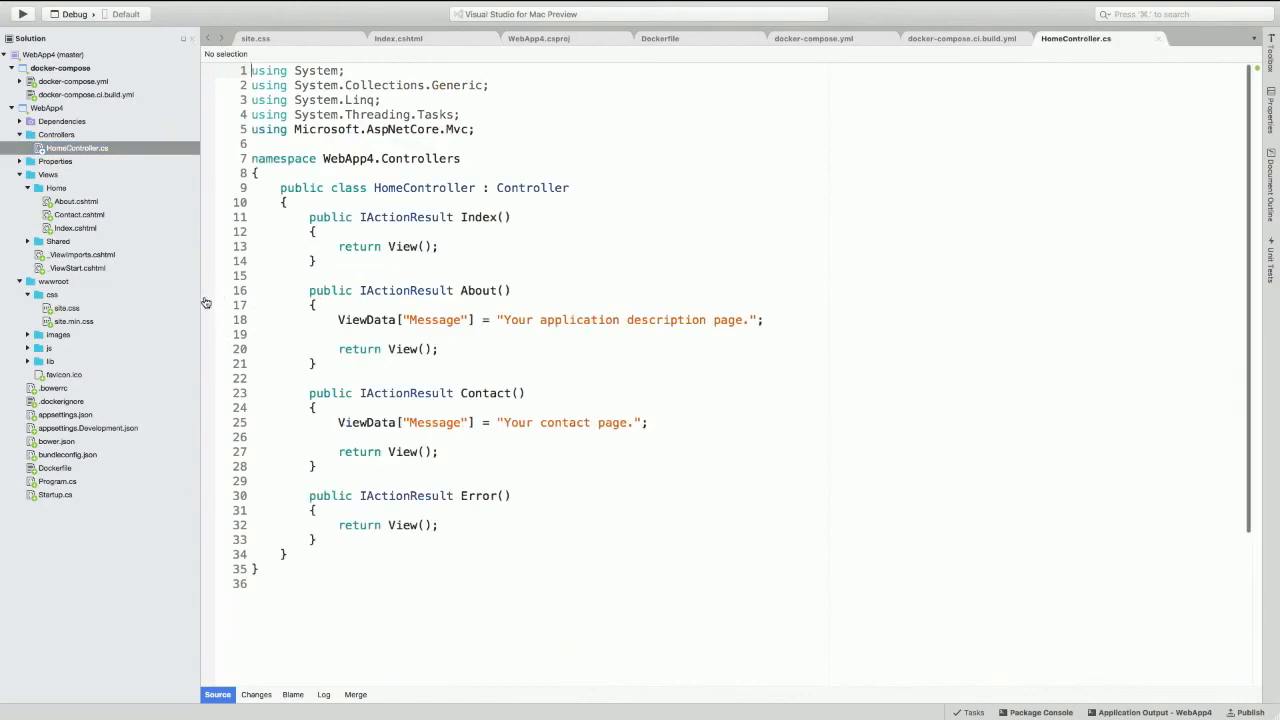
left_click(207, 290)
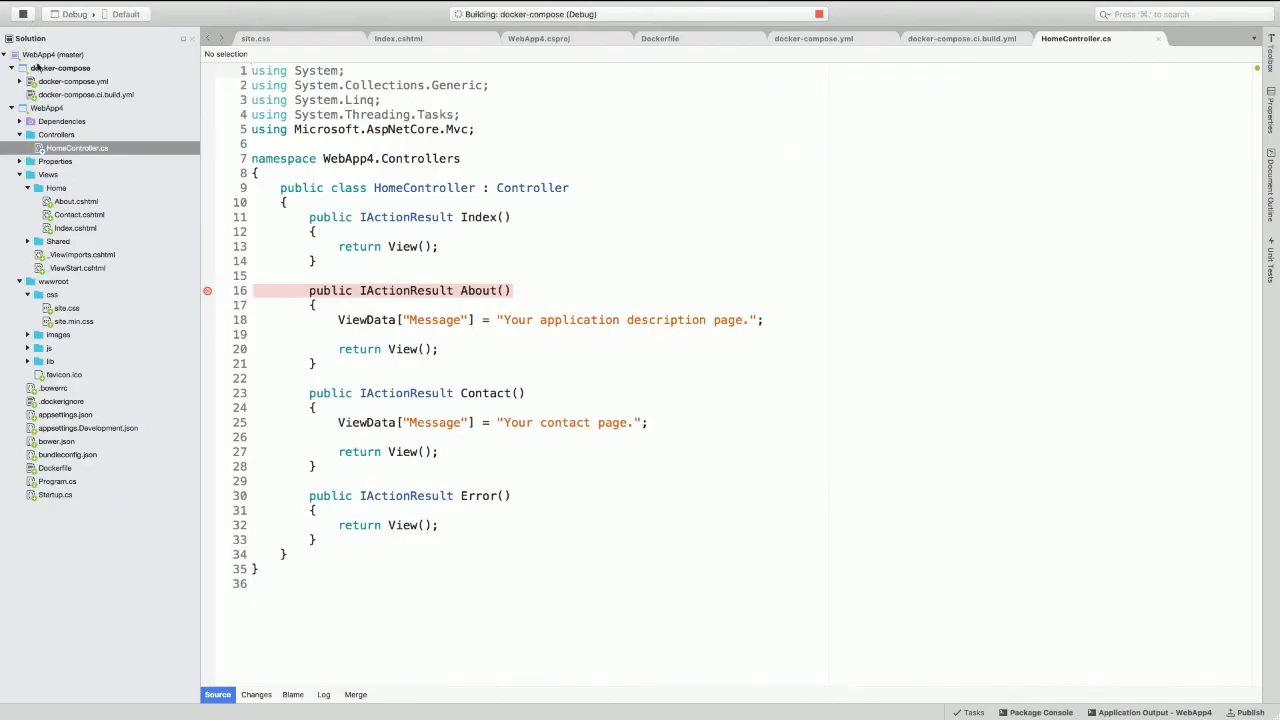
mouse_move(635, 184)
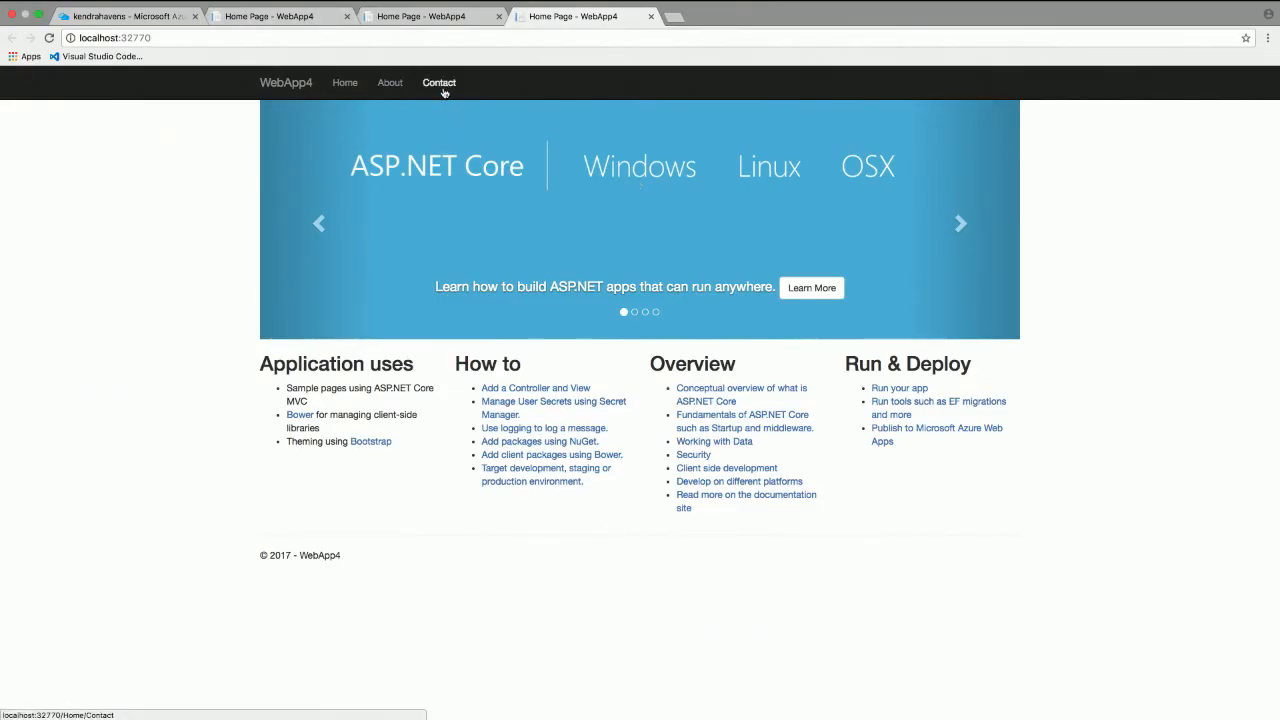
Load WebApp4's About page at localhost:32770 to hit the breakpoint
left_click(390, 82)
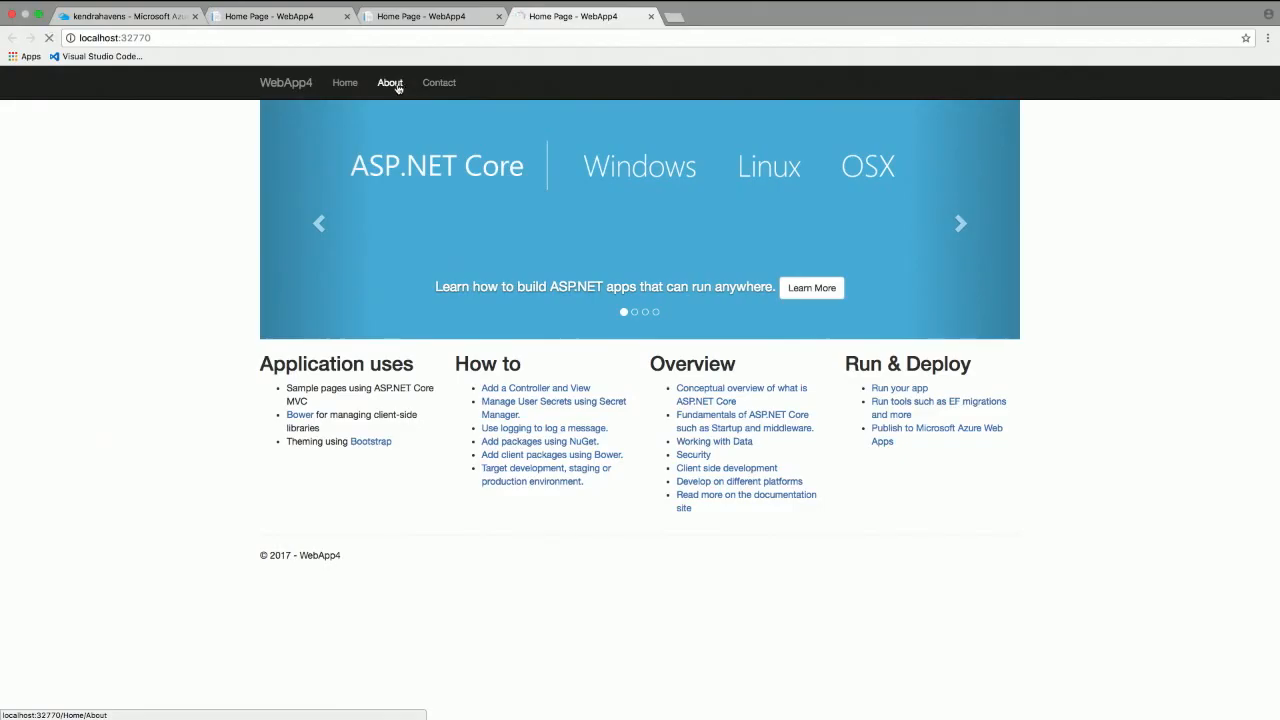